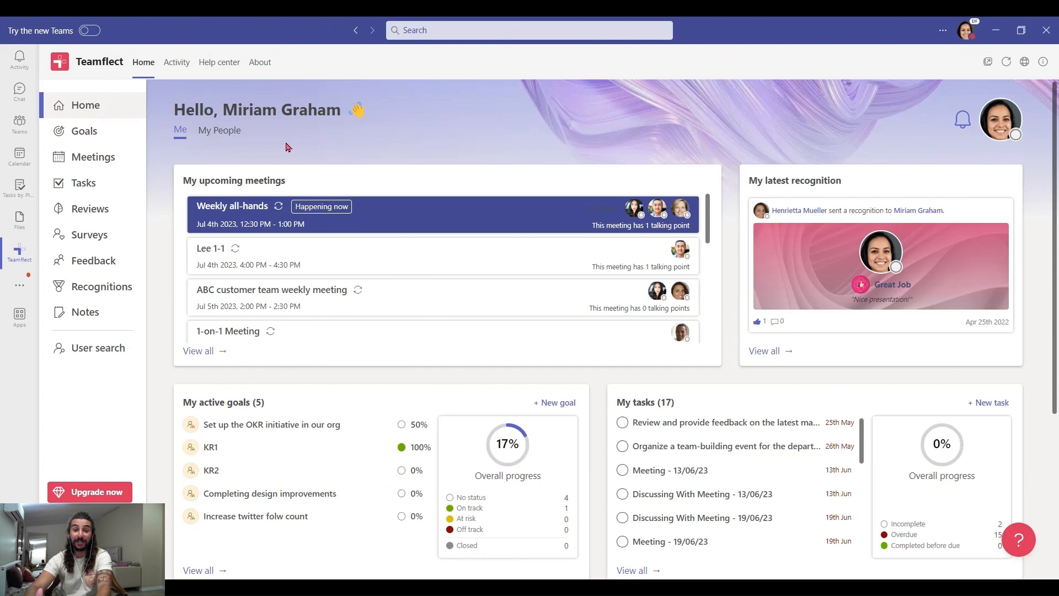
mouse_move(235, 143)
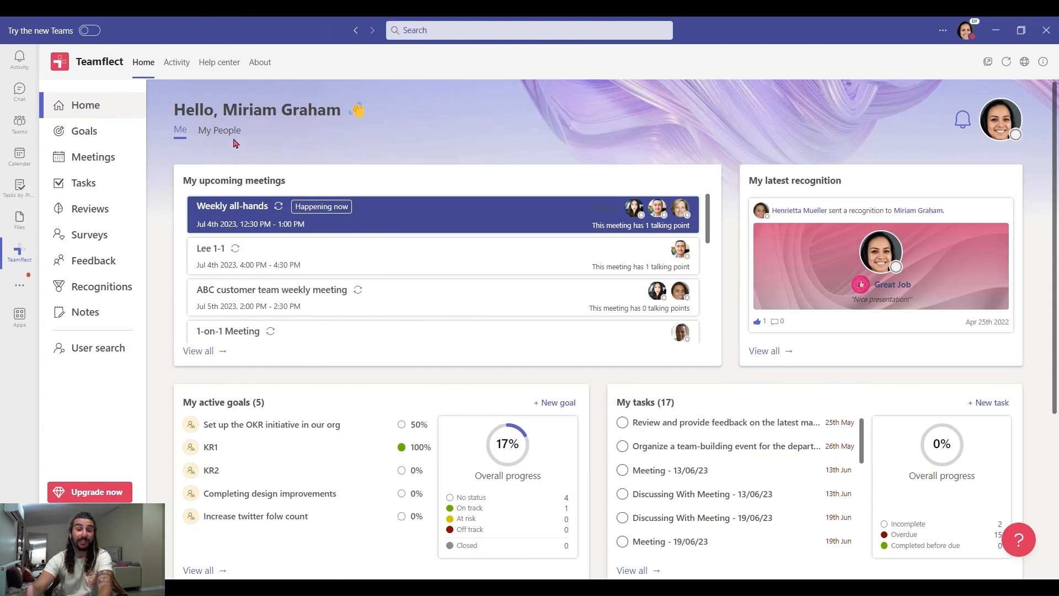
- Show the Goals area filtered to goals owned by my team
left_click(86, 130)
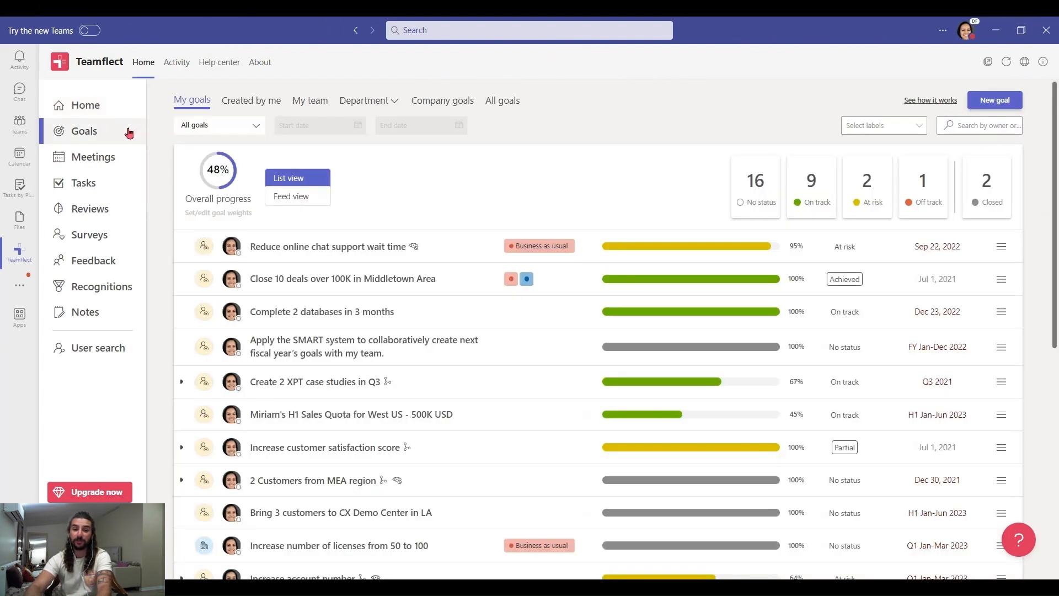
left_click(309, 101)
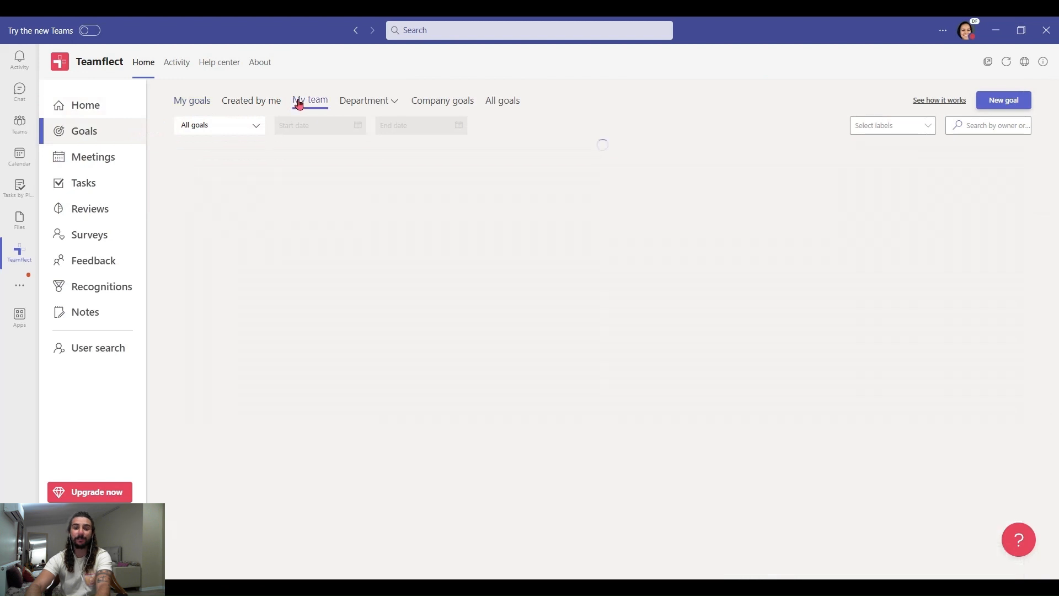
- Browse down through the direct reports' goals list and return to the top
left_click(308, 100)
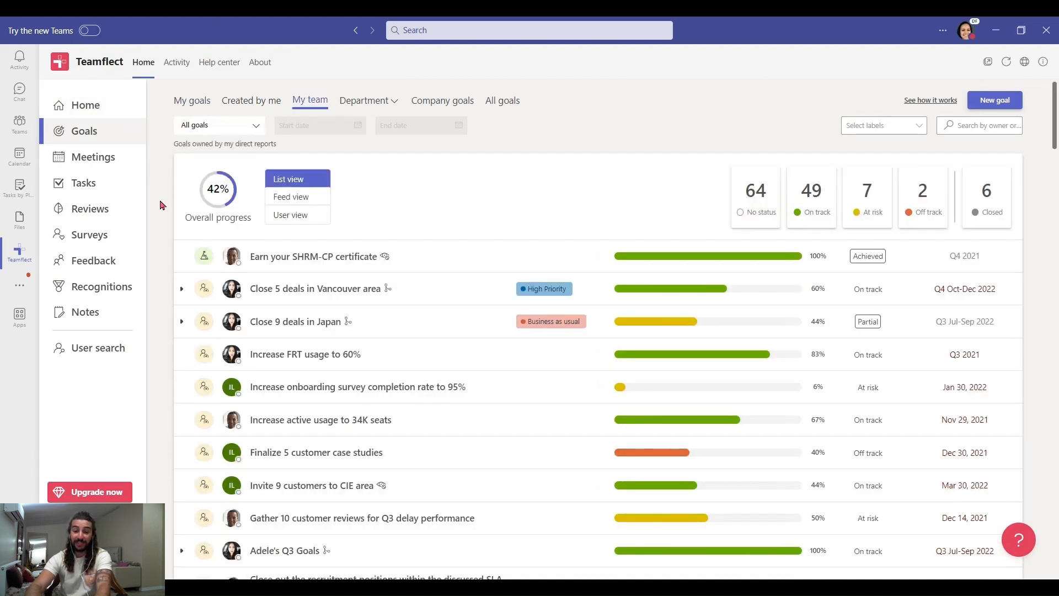
scroll("down", 3)
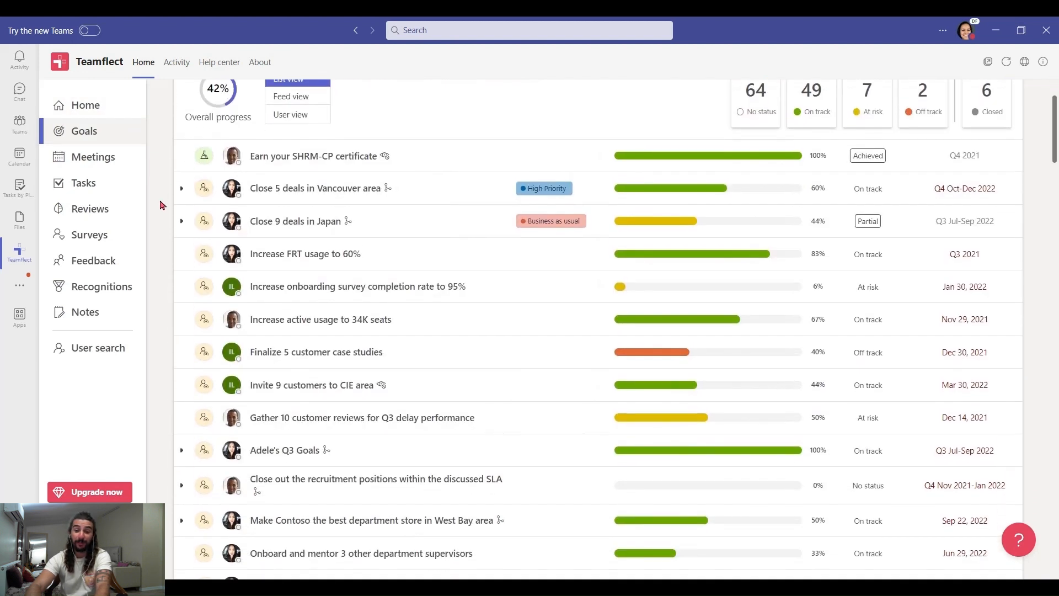
scroll("down", 3)
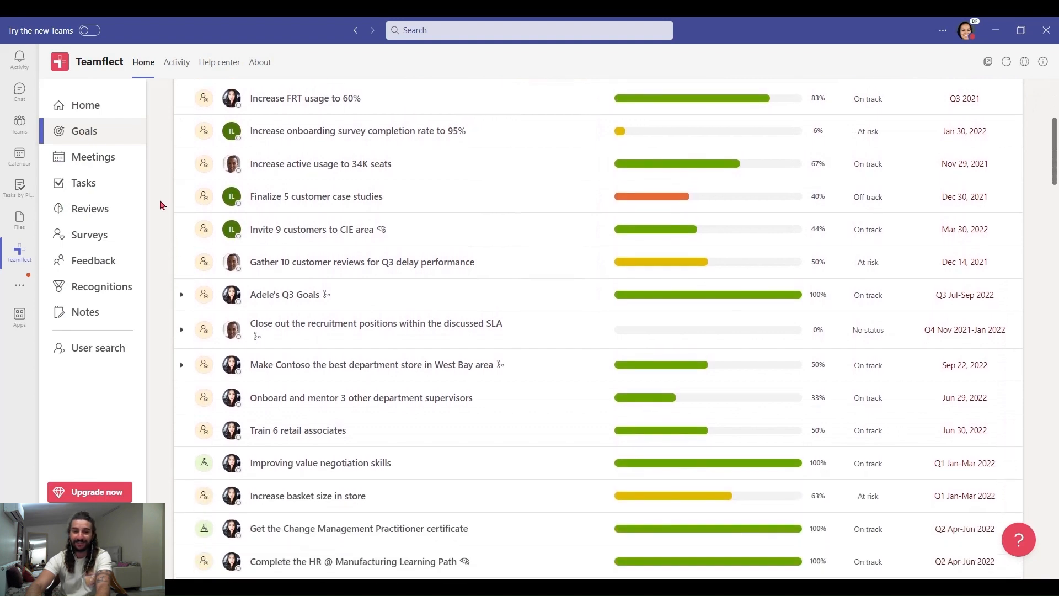
scroll("down", 3)
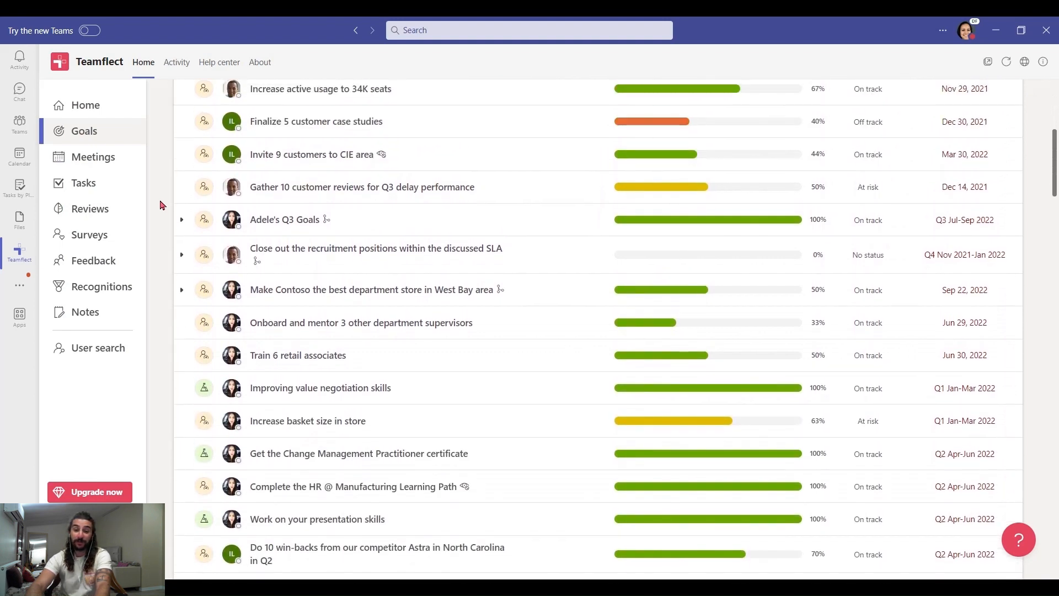
scroll("up", 3)
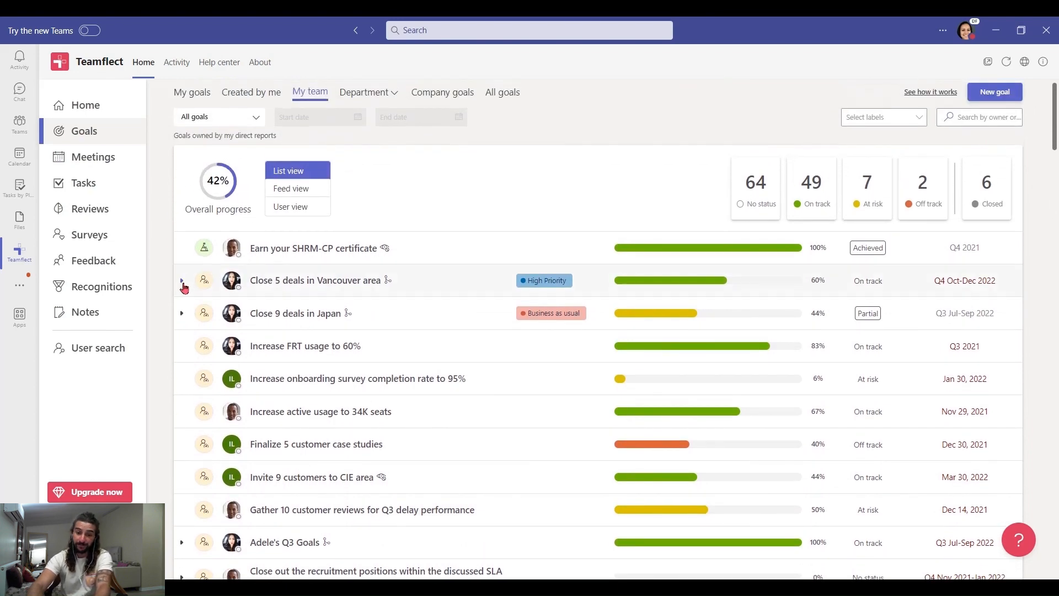
- Expand the 'Close 5 deals in Vancouver area' goal to reveal its two subgoals
left_click(182, 281)
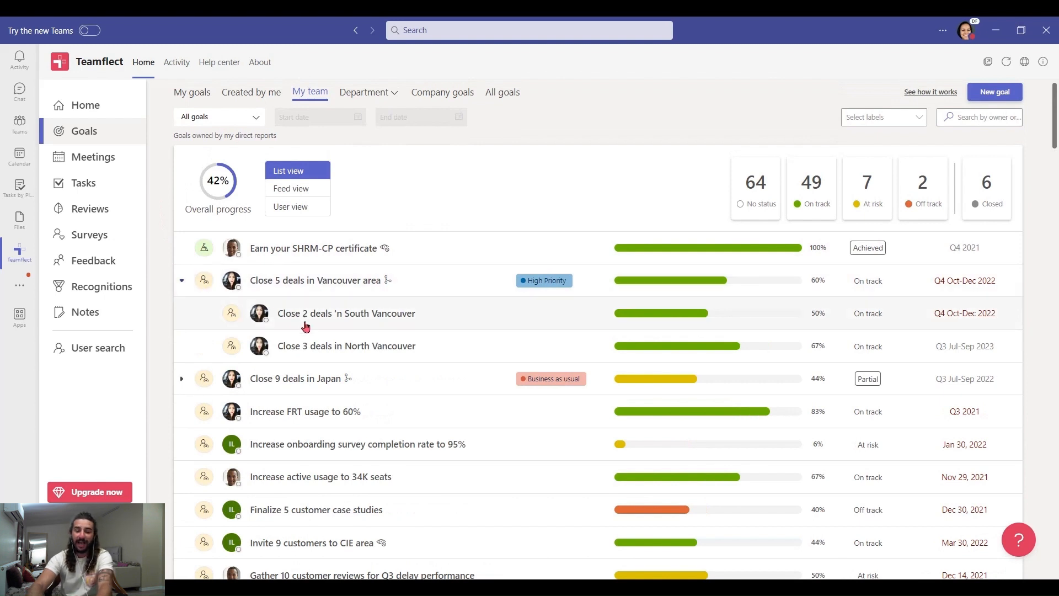
mouse_move(320, 351)
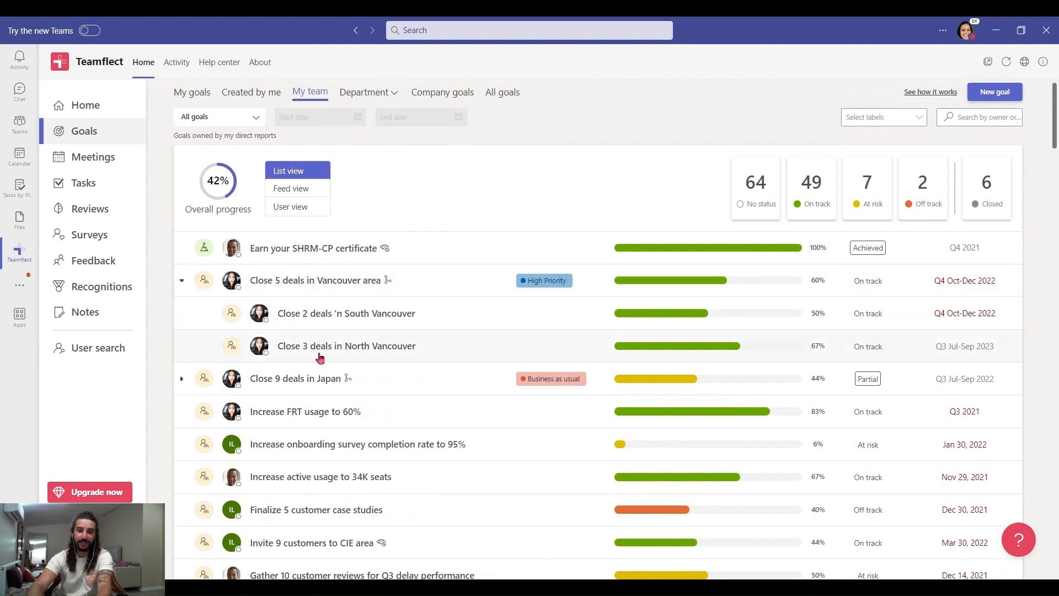
mouse_move(317, 341)
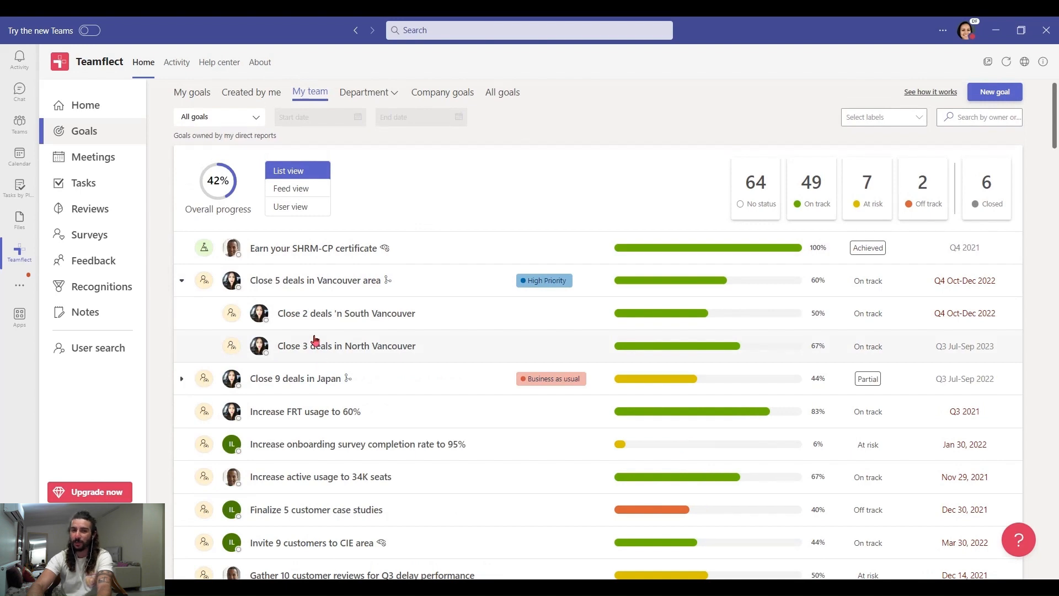
mouse_move(347, 283)
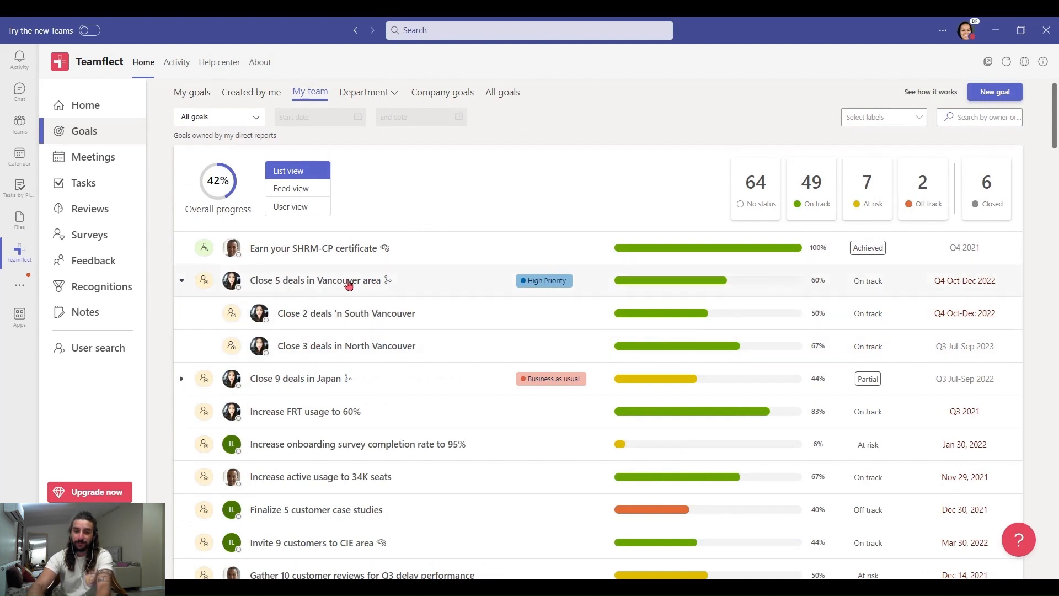
- View details of the 'Close 5 deals in Vancouver area' goal, including its progress updates
left_click(315, 279)
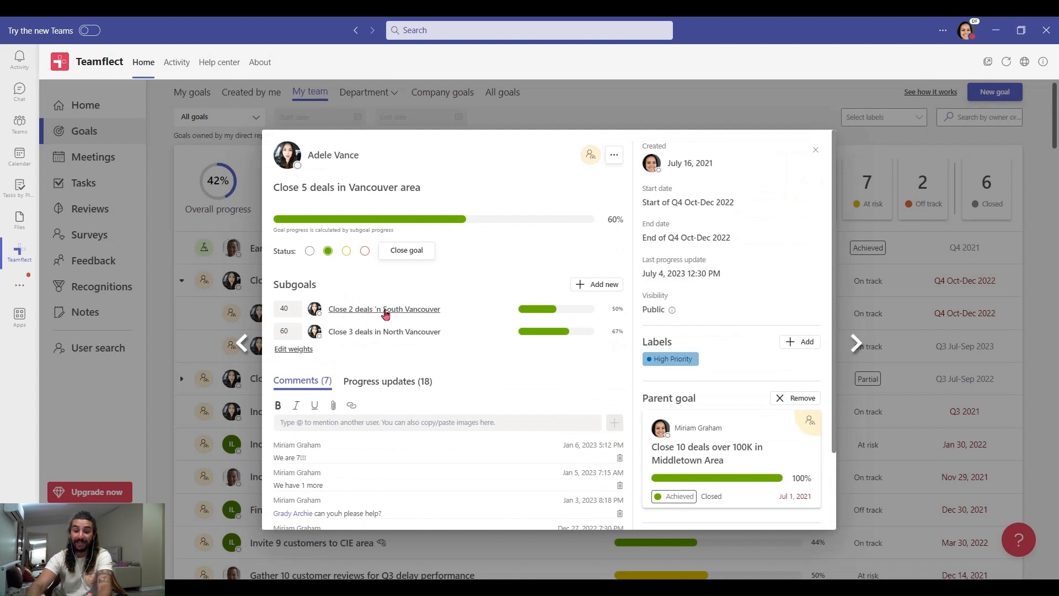
mouse_move(352, 341)
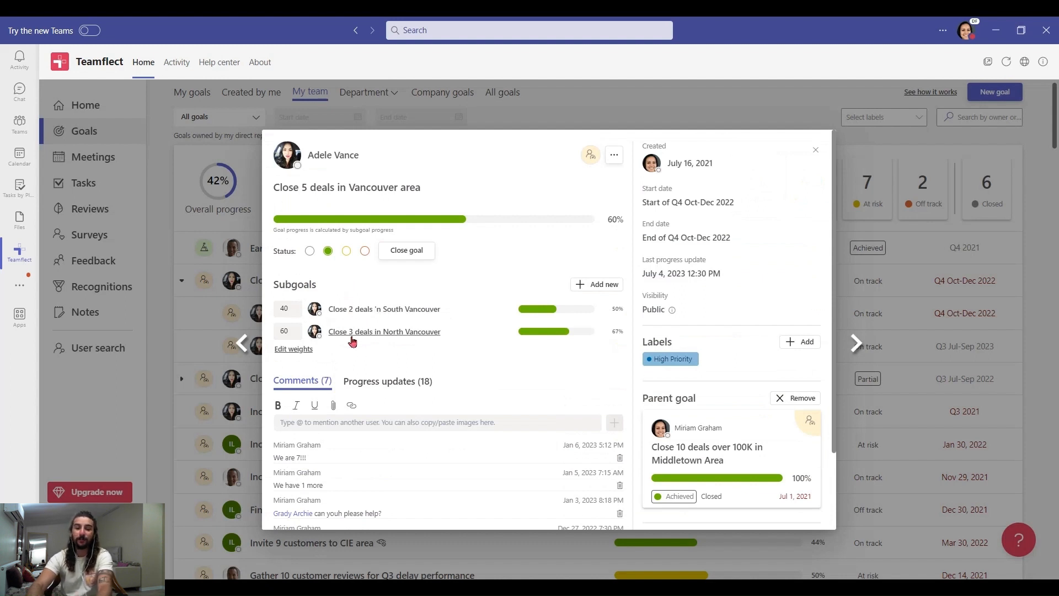
mouse_move(387, 344)
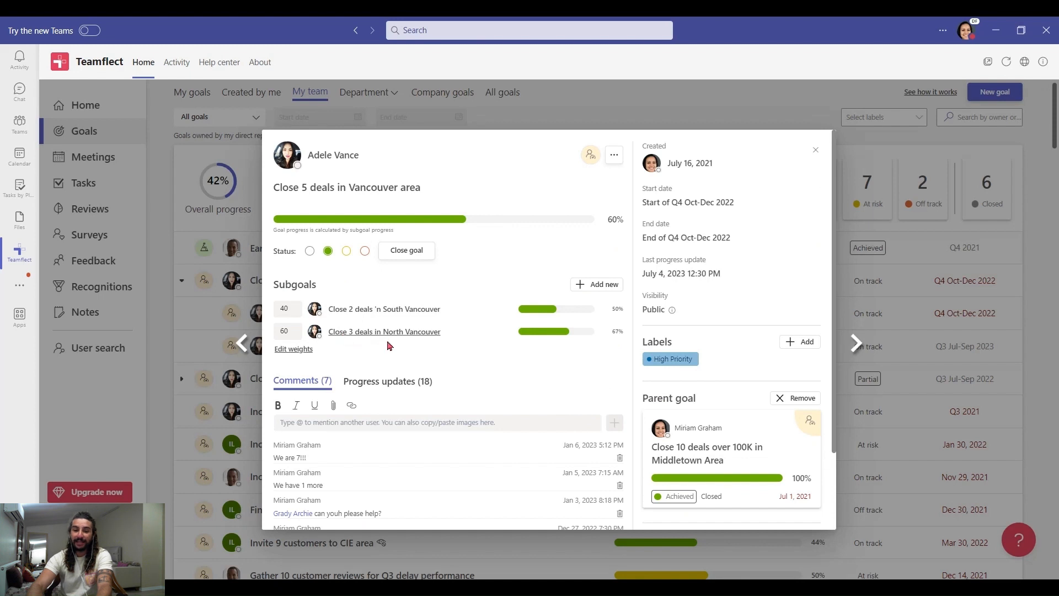
mouse_move(345, 242)
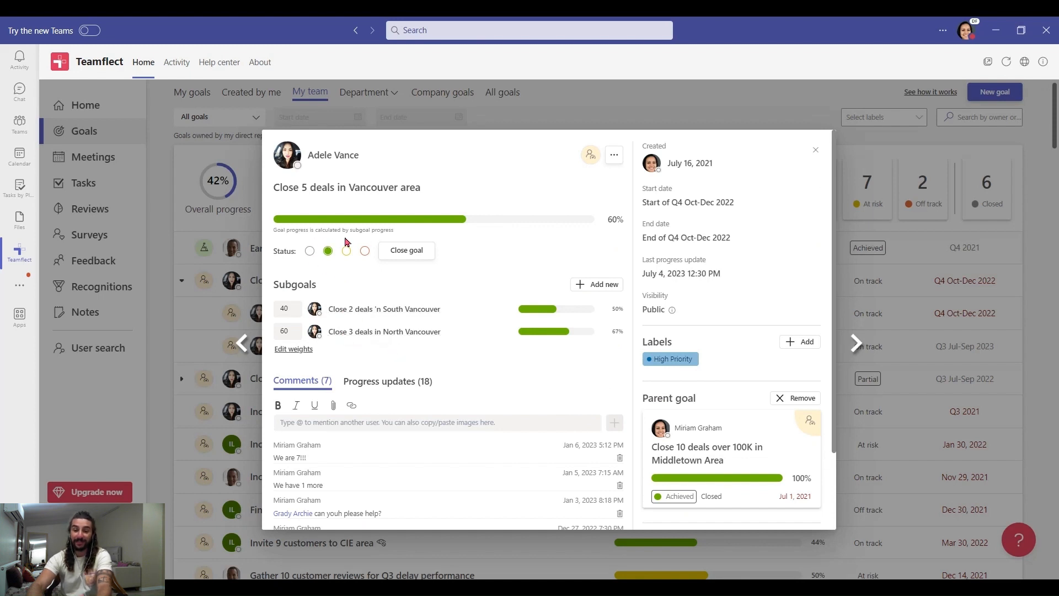
mouse_move(426, 227)
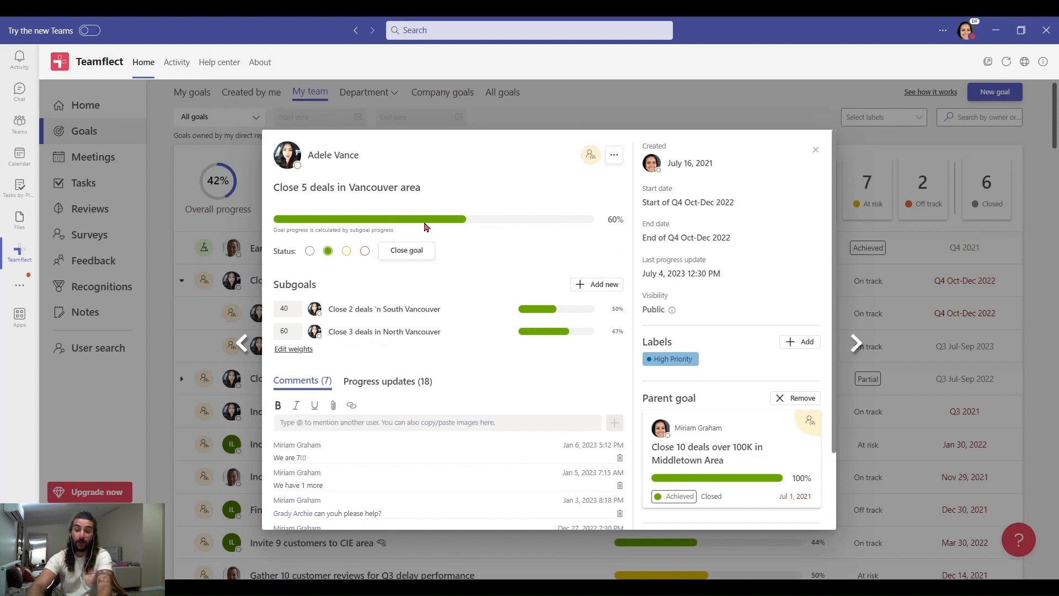
mouse_move(664, 340)
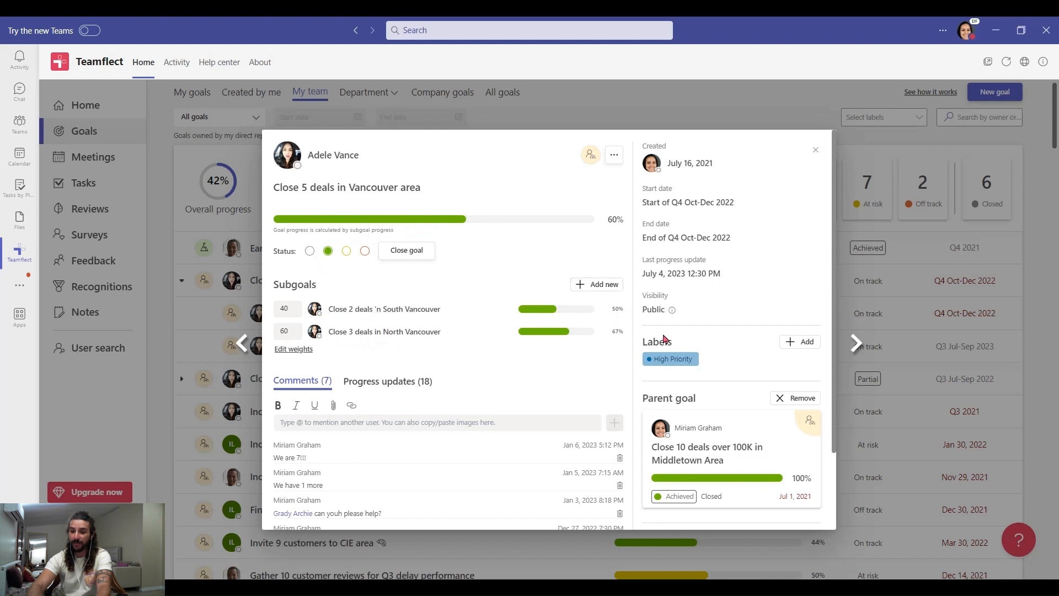
mouse_move(721, 404)
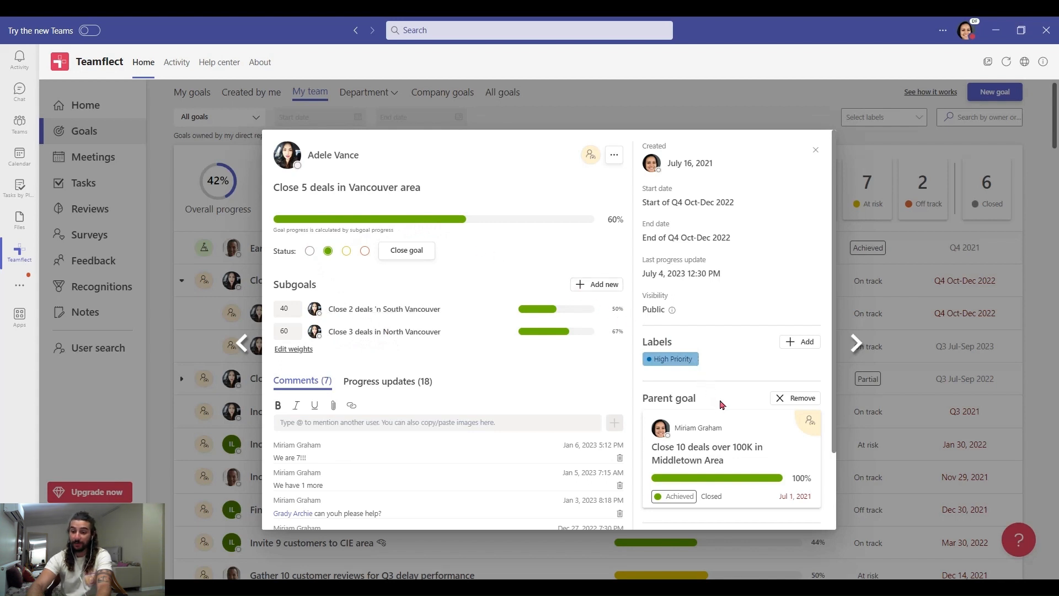
mouse_move(392, 375)
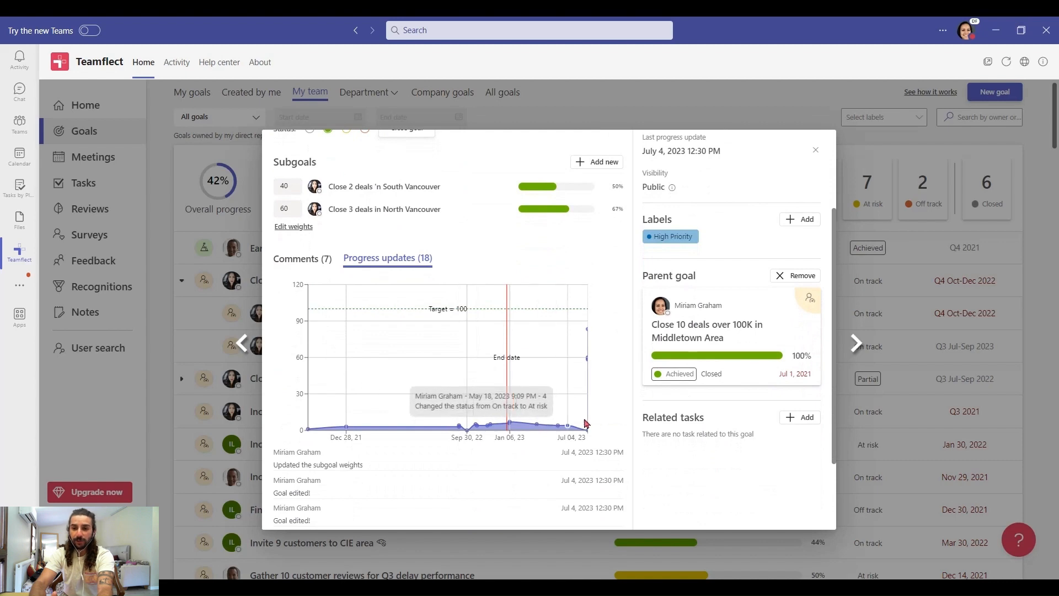
mouse_move(731, 246)
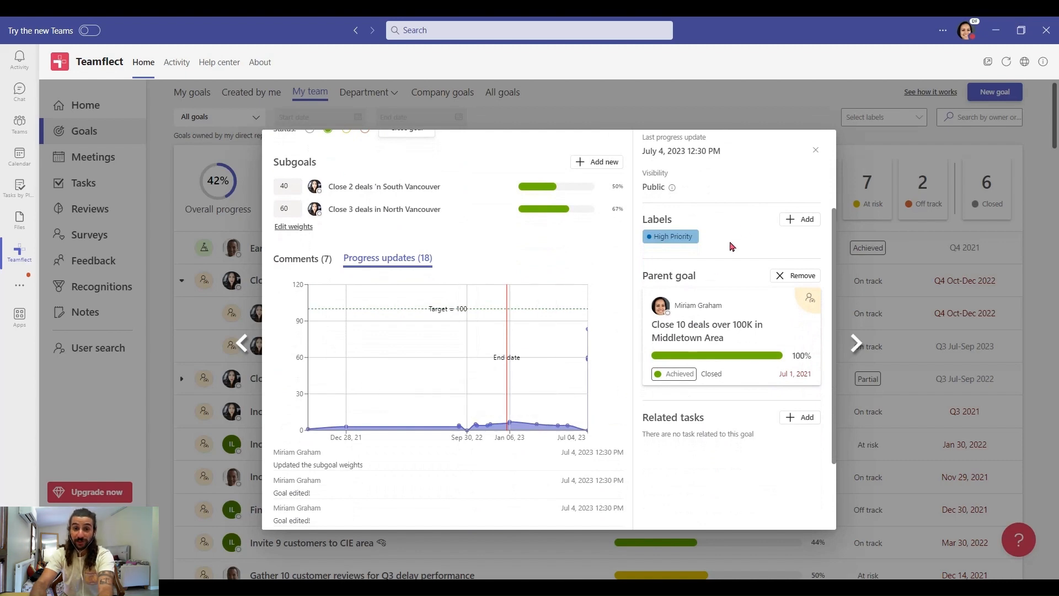
left_click(815, 149)
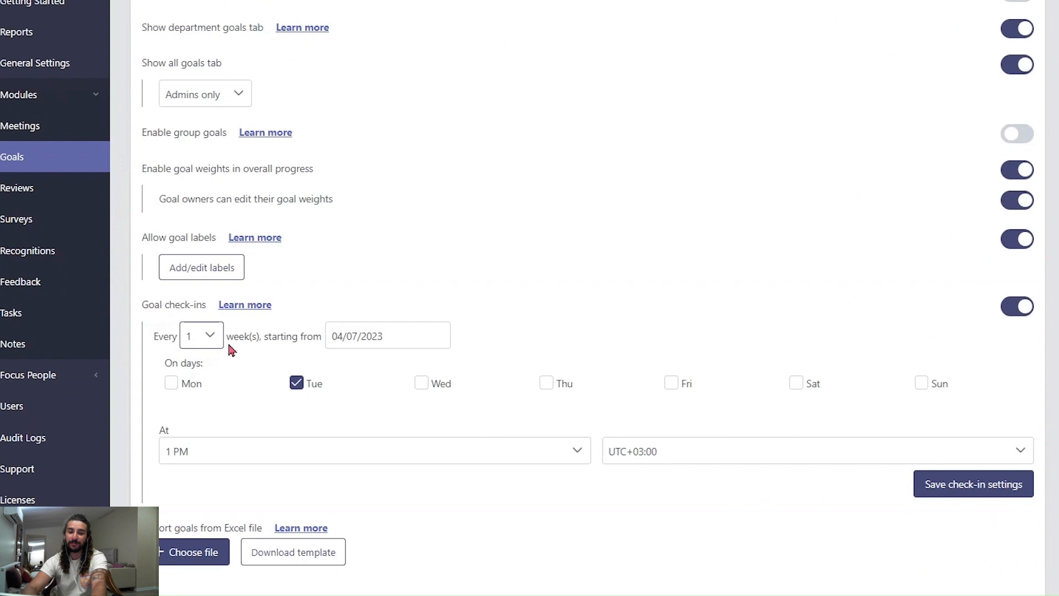
mouse_move(199, 379)
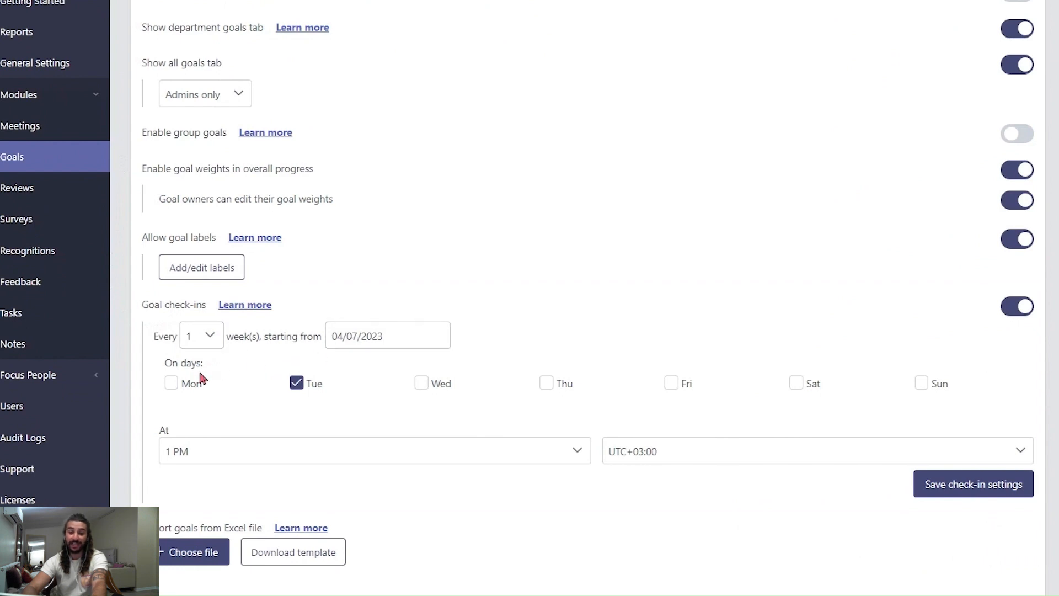
mouse_move(419, 402)
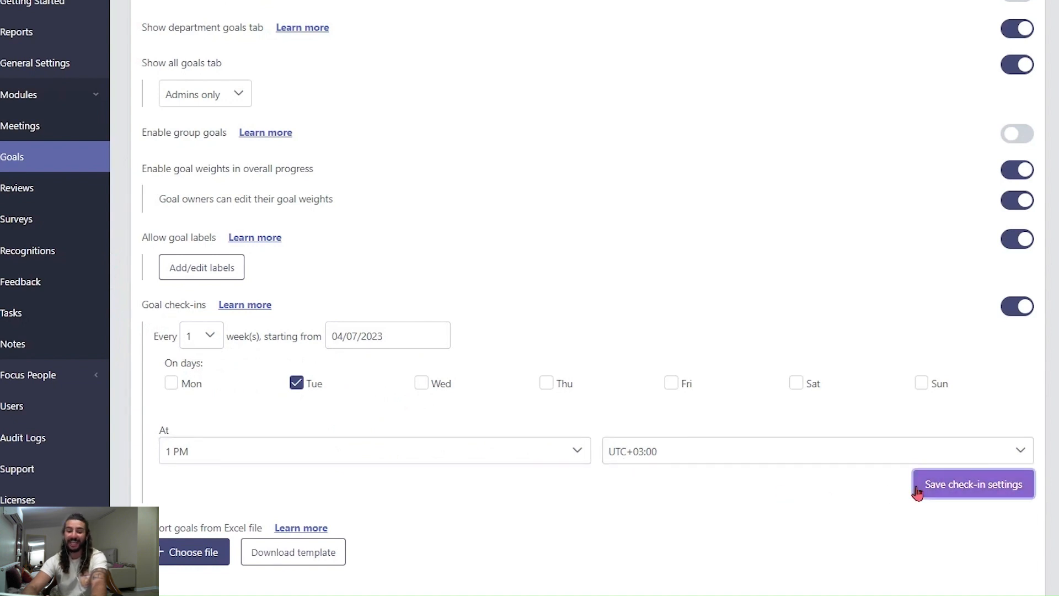
mouse_move(913, 493)
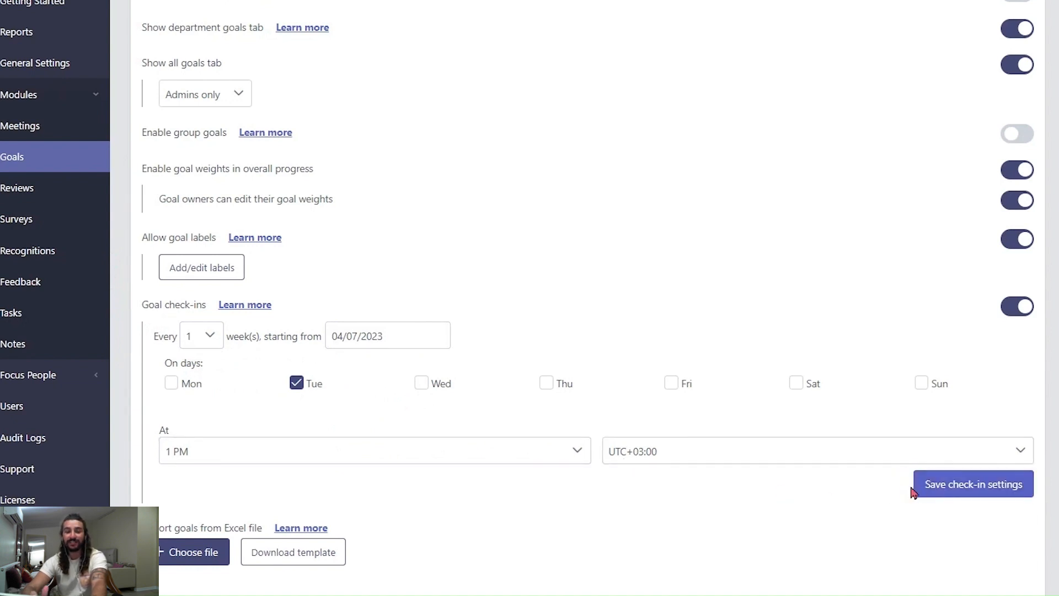
mouse_move(886, 493)
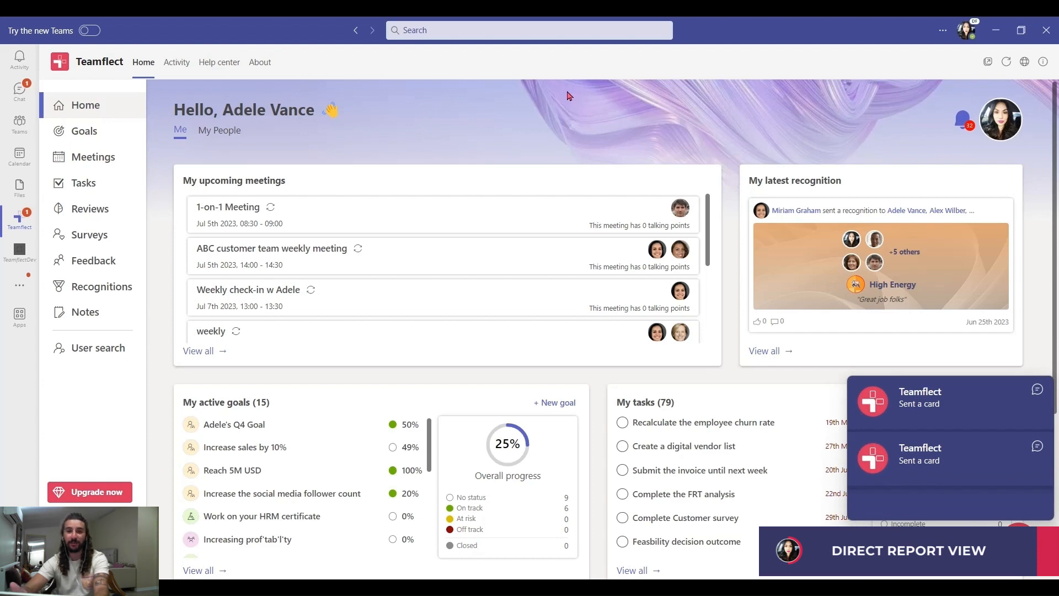
mouse_move(161, 95)
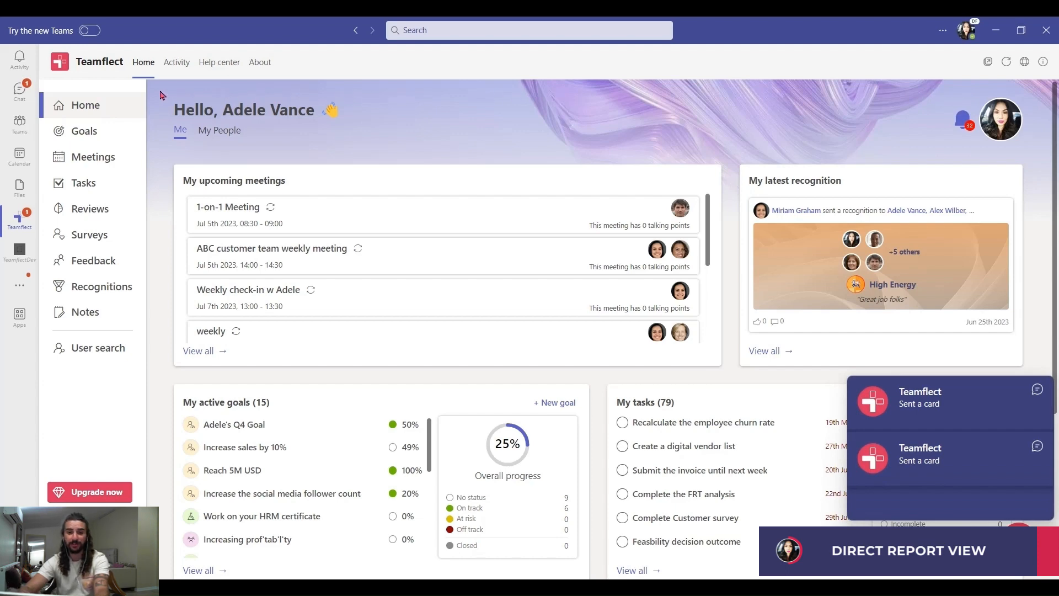
- Switch from the Teamflect home page to the Teams chat list
left_click(18, 92)
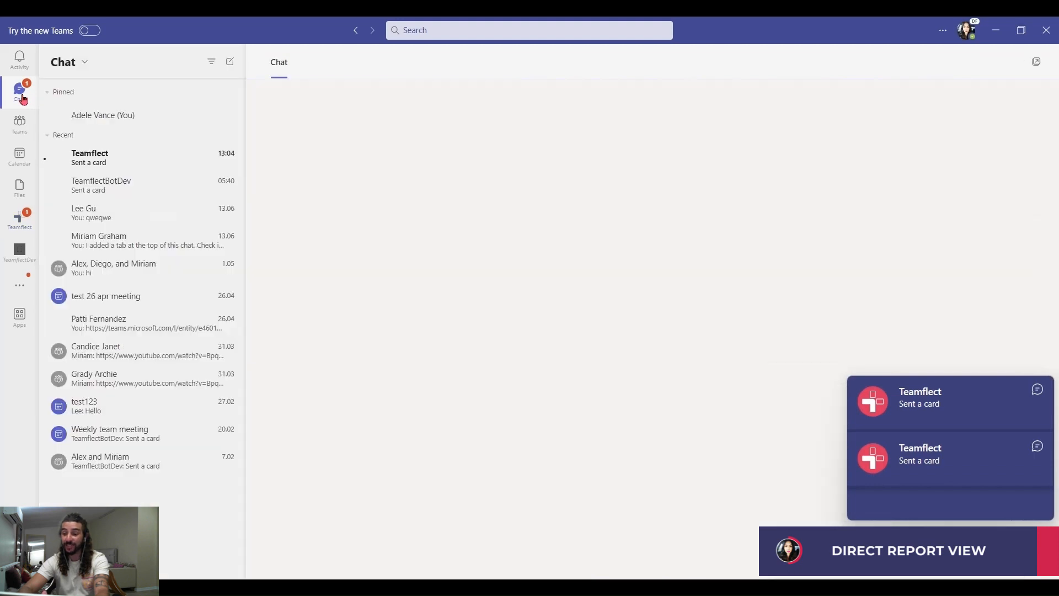
- Review the check-in card in the Teamflect chat
left_click(89, 158)
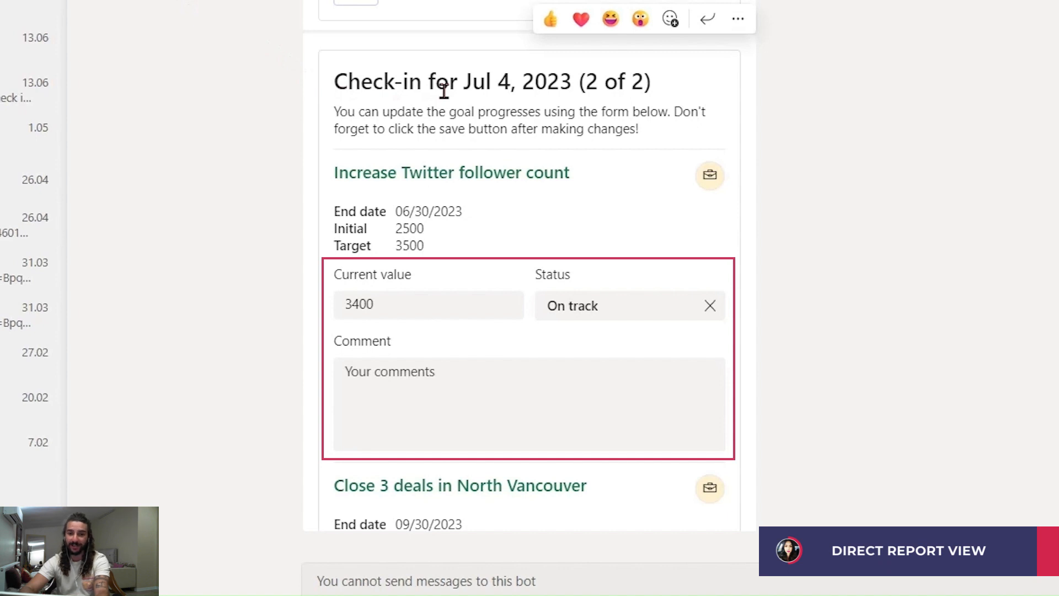
left_click(428, 304)
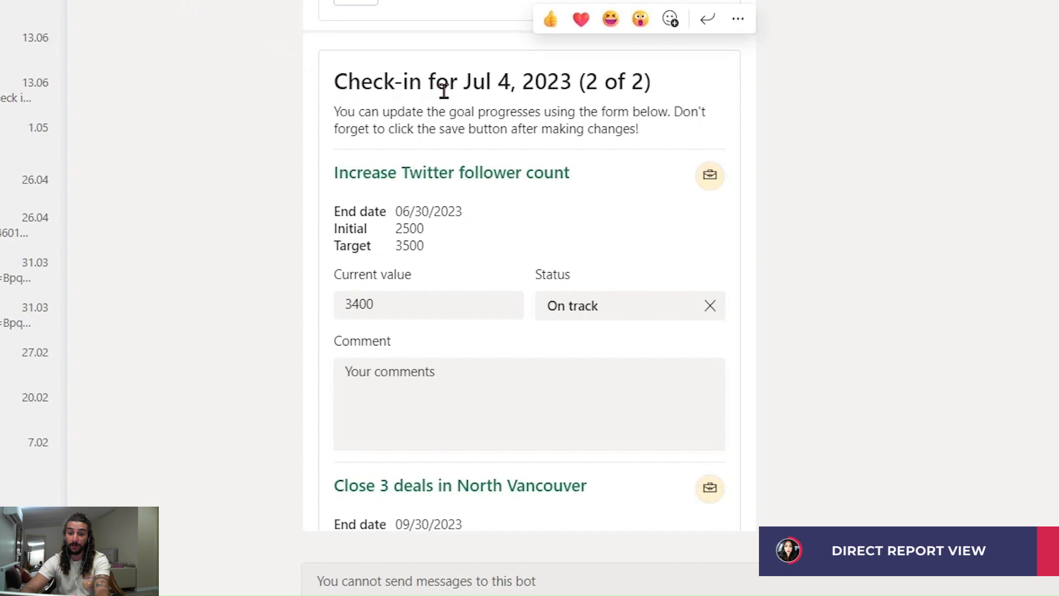
left_click(627, 306)
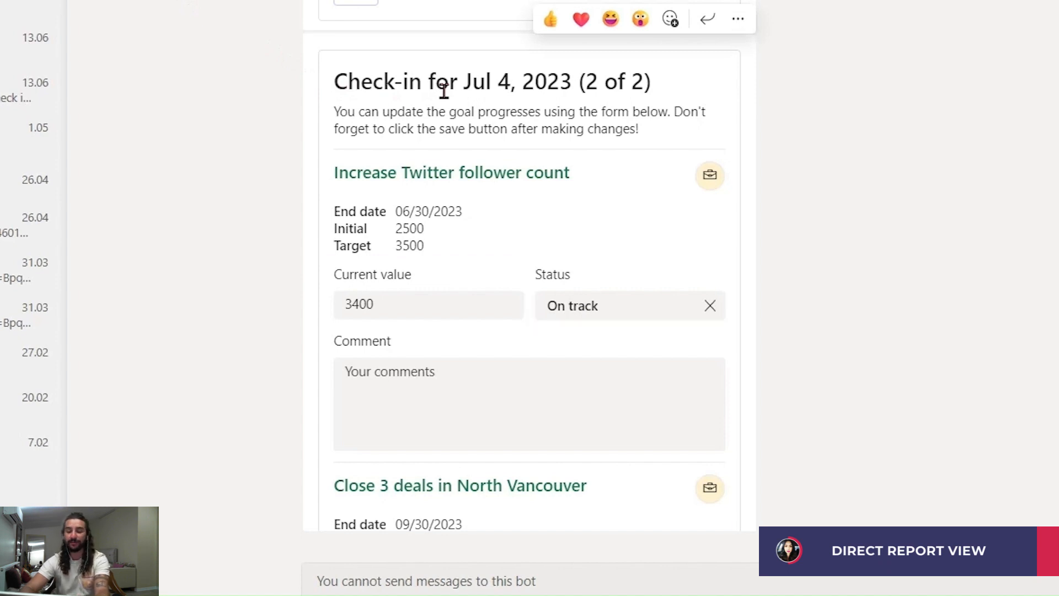
left_click(528, 404)
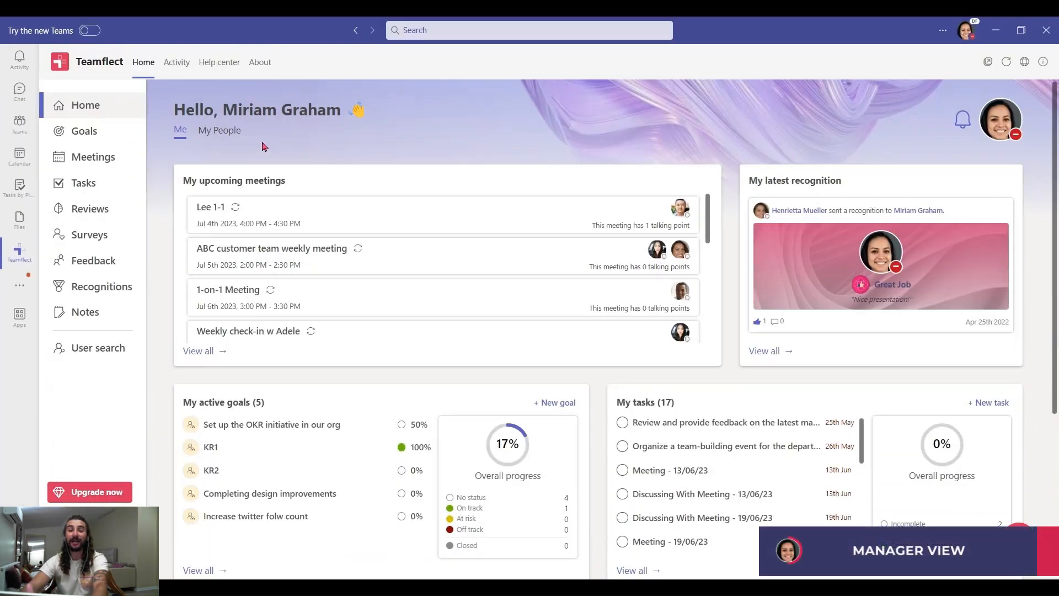
- Show My team goals in Teamflect as a feed of recent updates
left_click(84, 130)
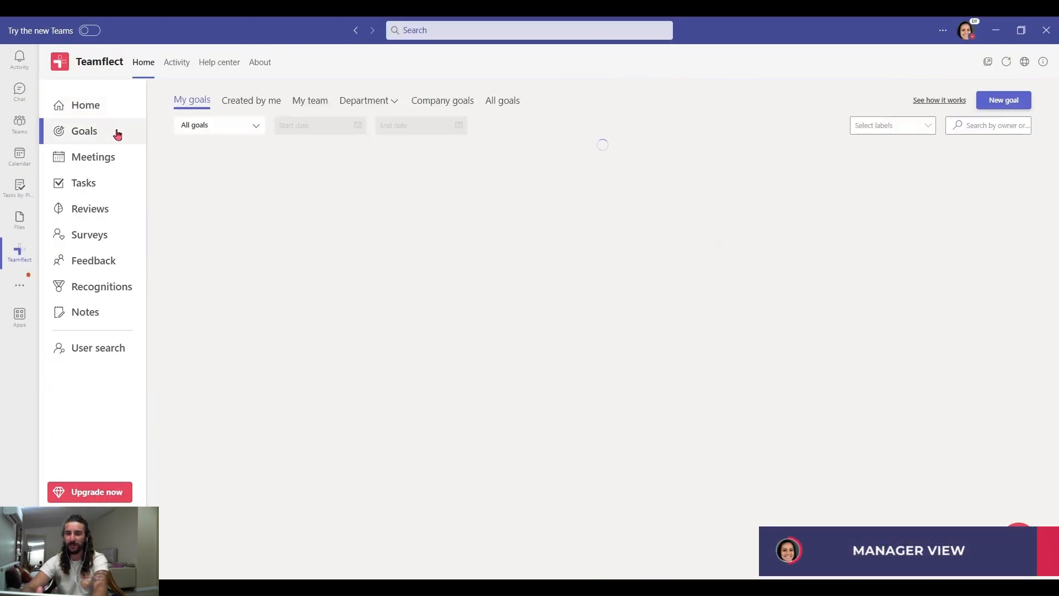
left_click(309, 100)
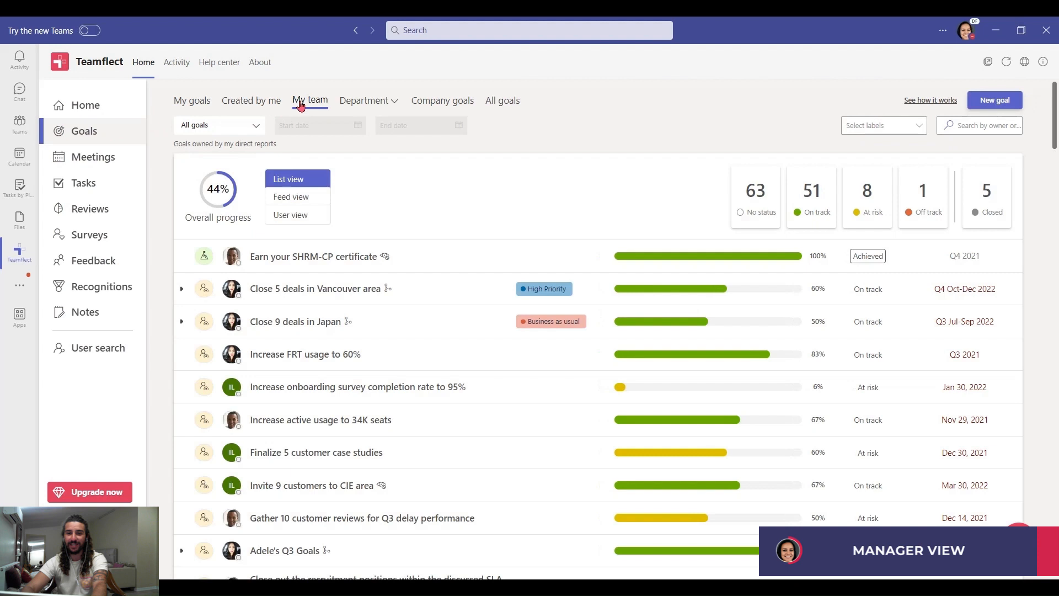
left_click(290, 196)
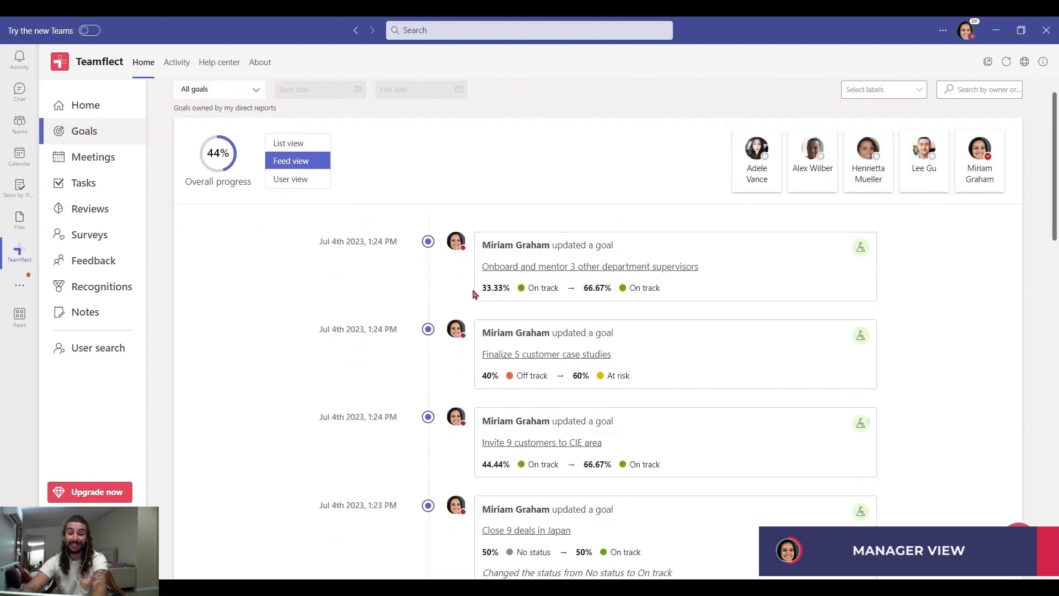
mouse_move(601, 299)
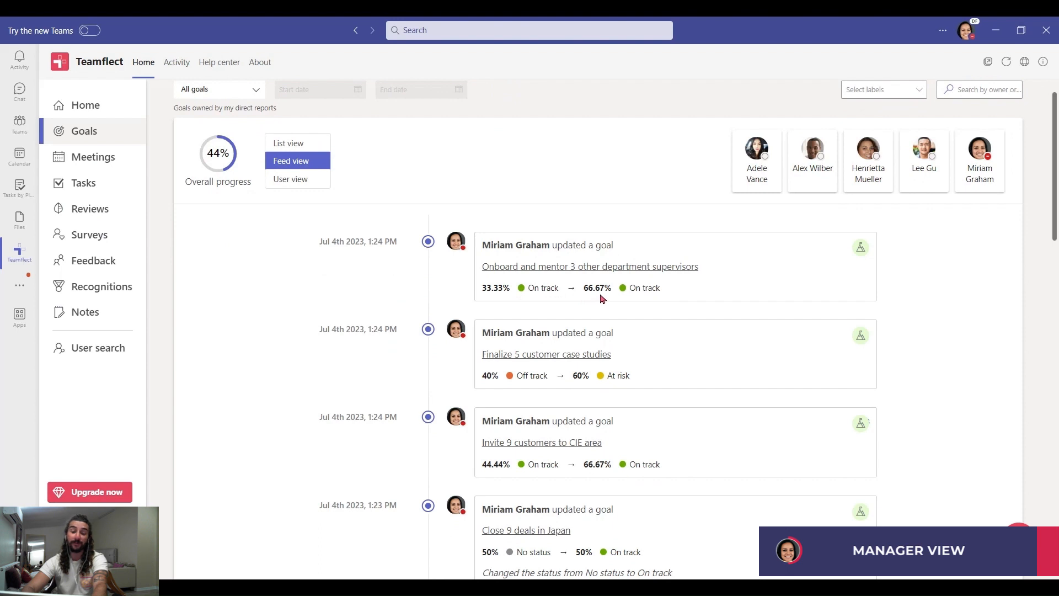
mouse_move(614, 387)
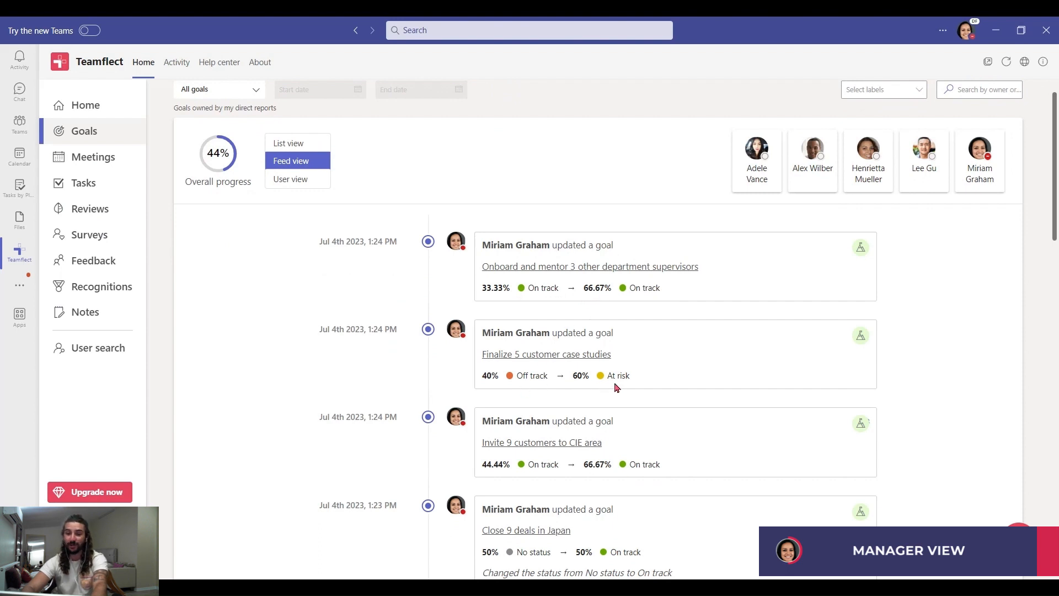
mouse_move(520, 471)
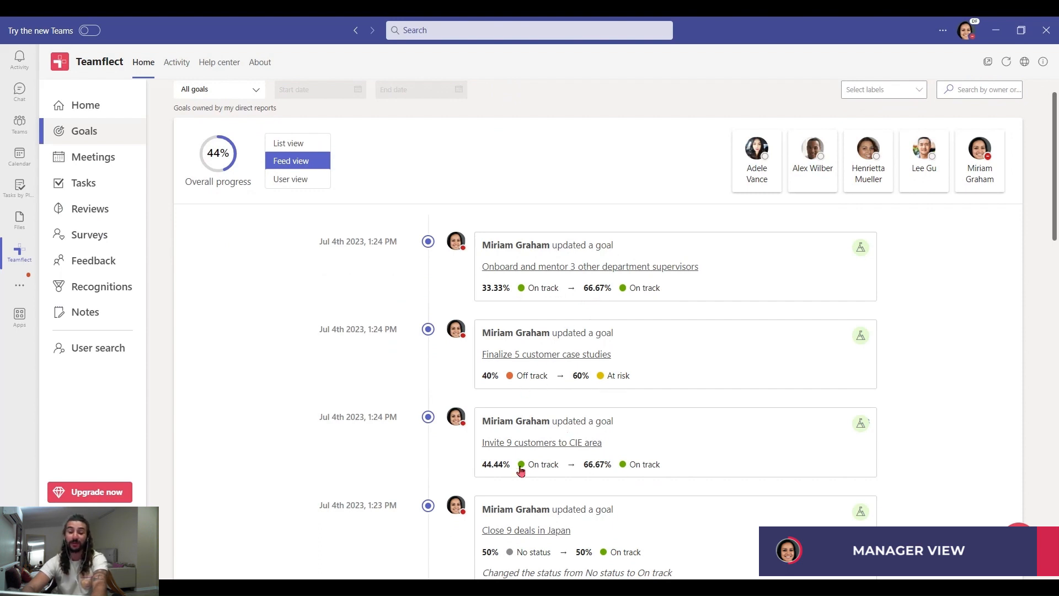
mouse_move(487, 466)
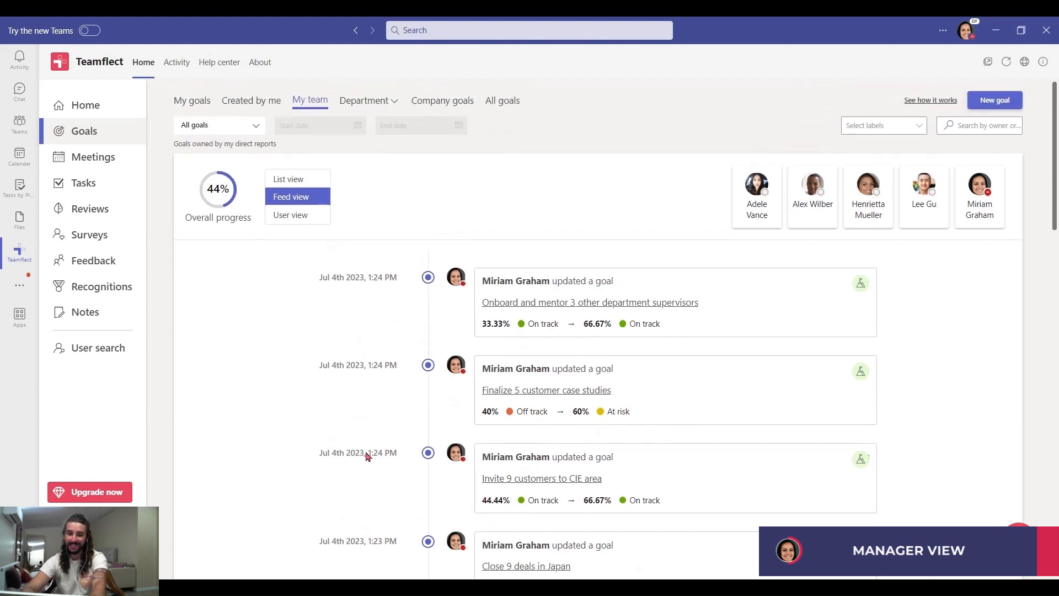
mouse_move(797, 229)
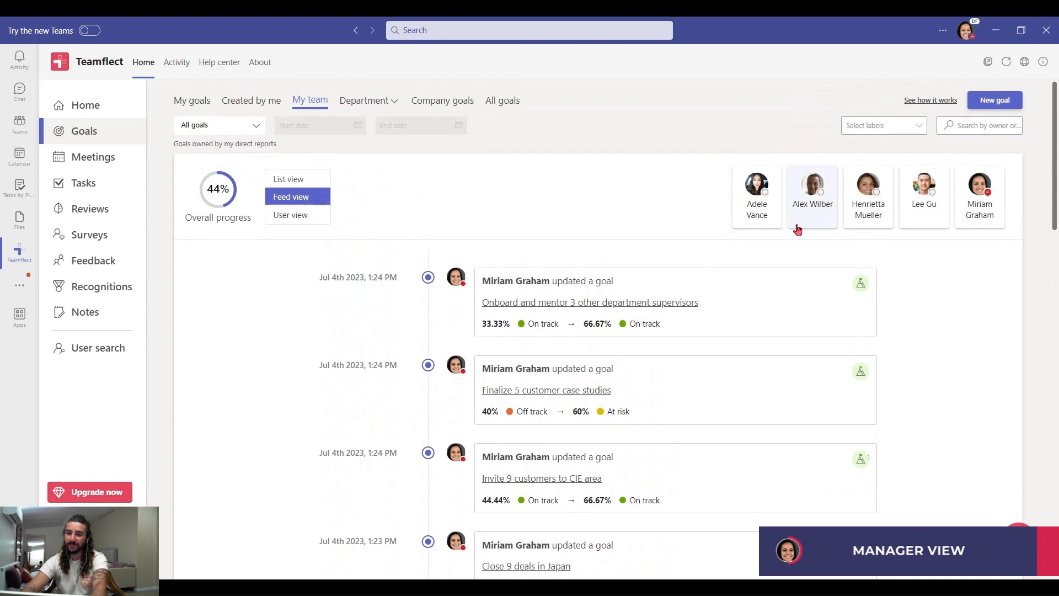
mouse_move(712, 232)
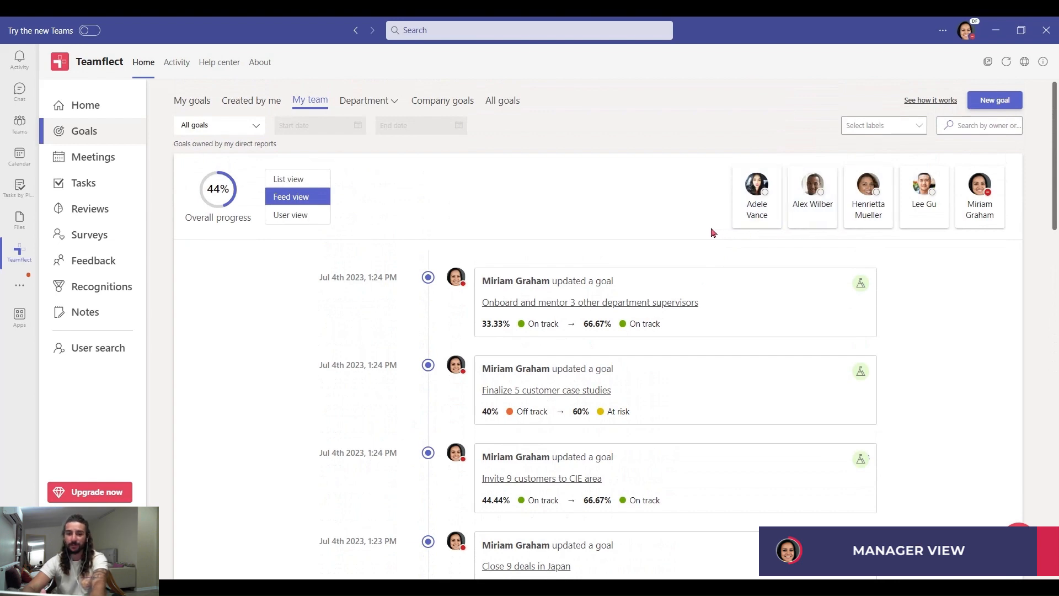
- Switch the My team goals from feed view to User view
left_click(290, 215)
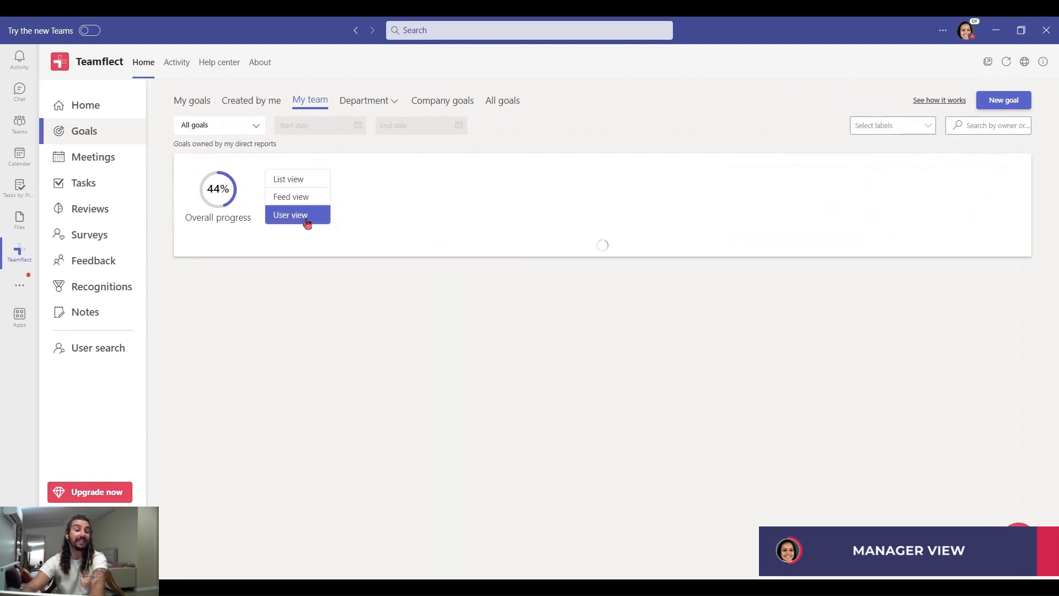
- Collapse Alex Wilber's and Grady Archie's goal lists in the per-person cards
left_click(290, 215)
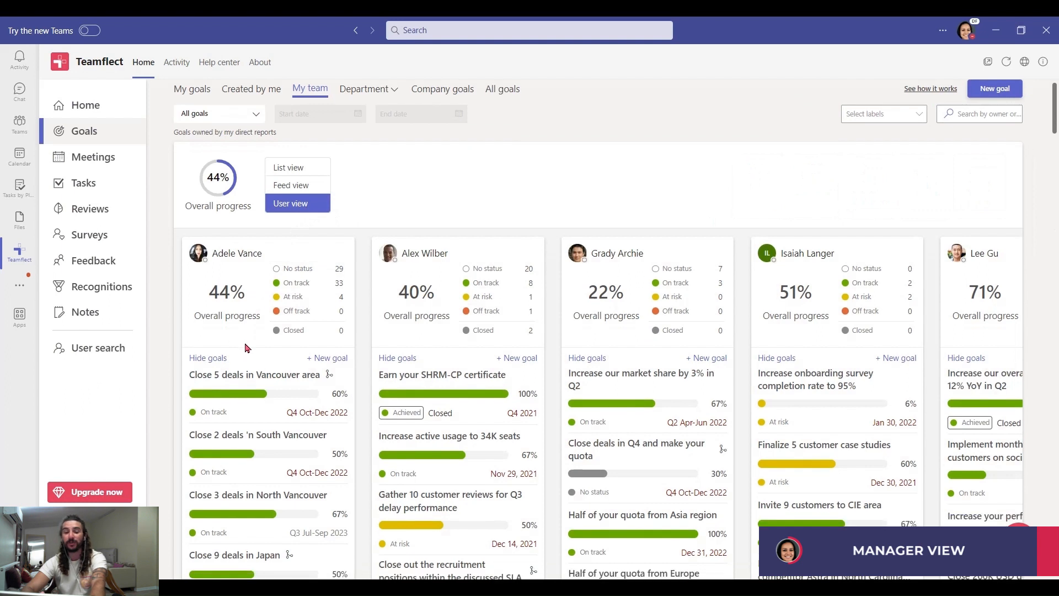
scroll("up", 3)
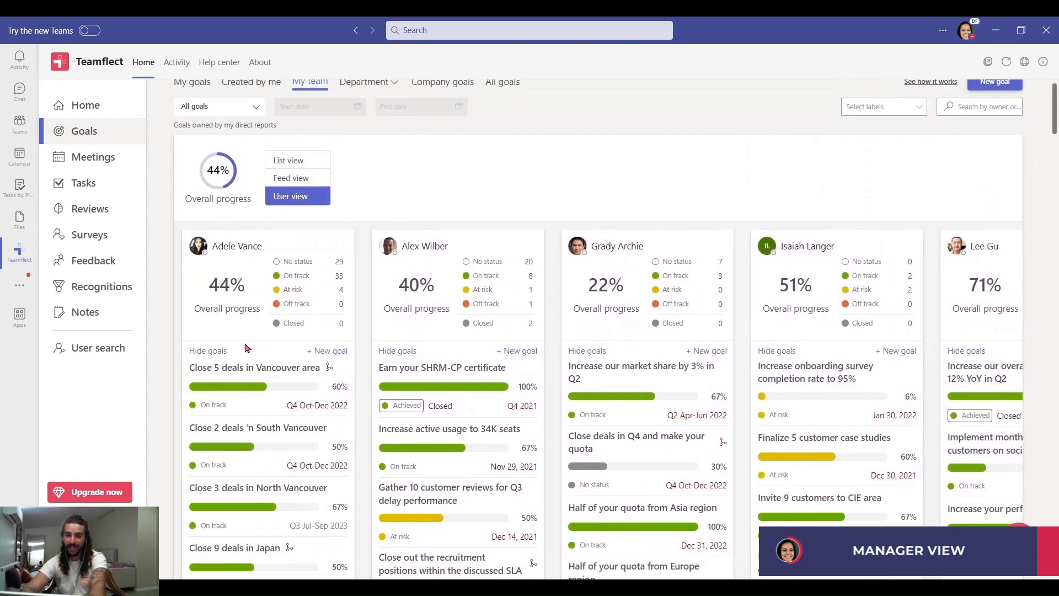
left_click(398, 349)
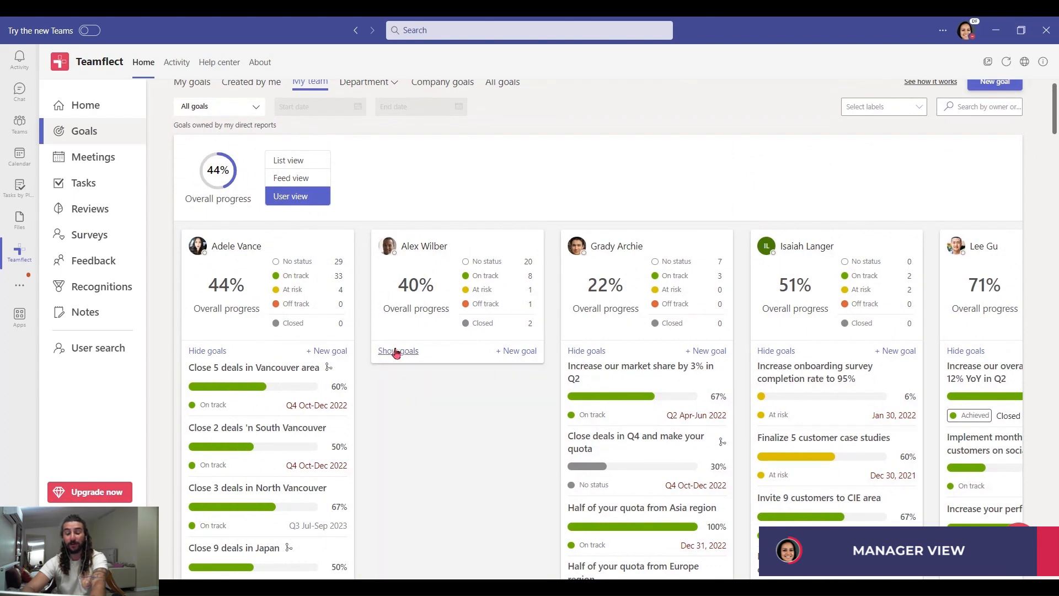
left_click(586, 349)
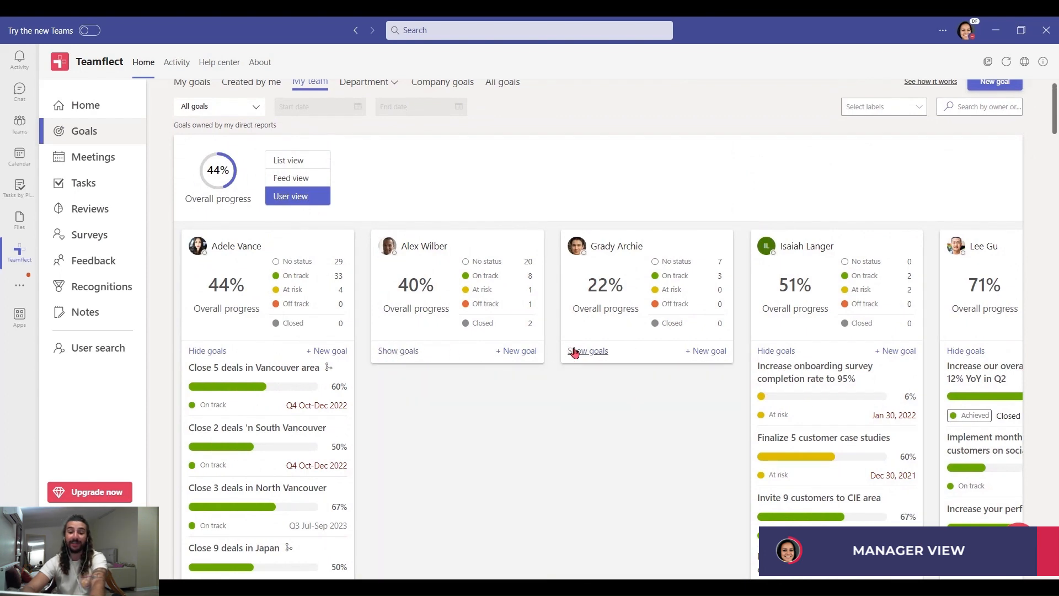
scroll("down", 3)
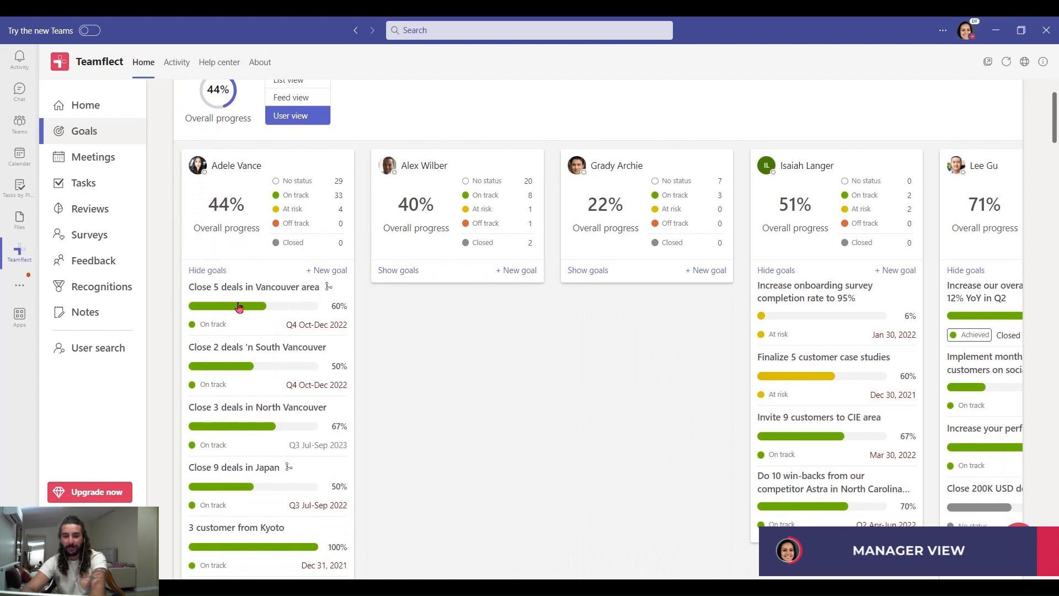
left_click(254, 287)
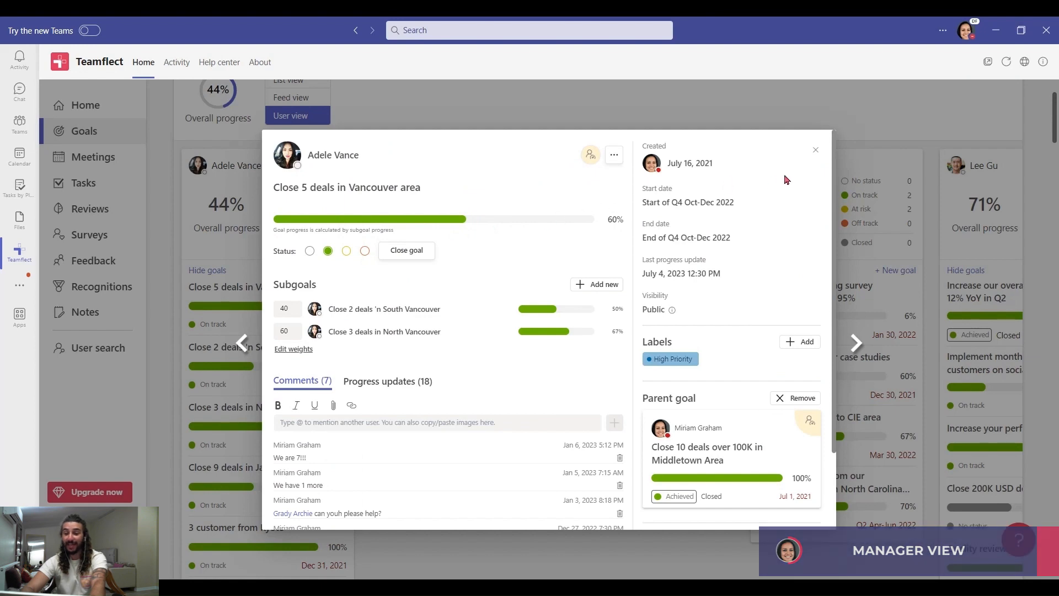
mouse_move(814, 149)
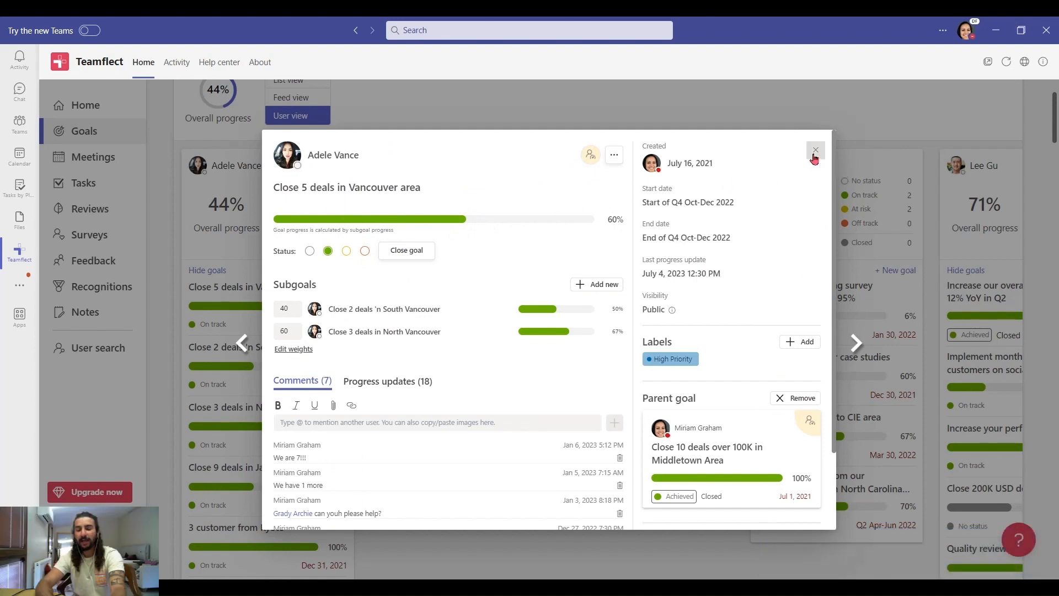
left_click(814, 150)
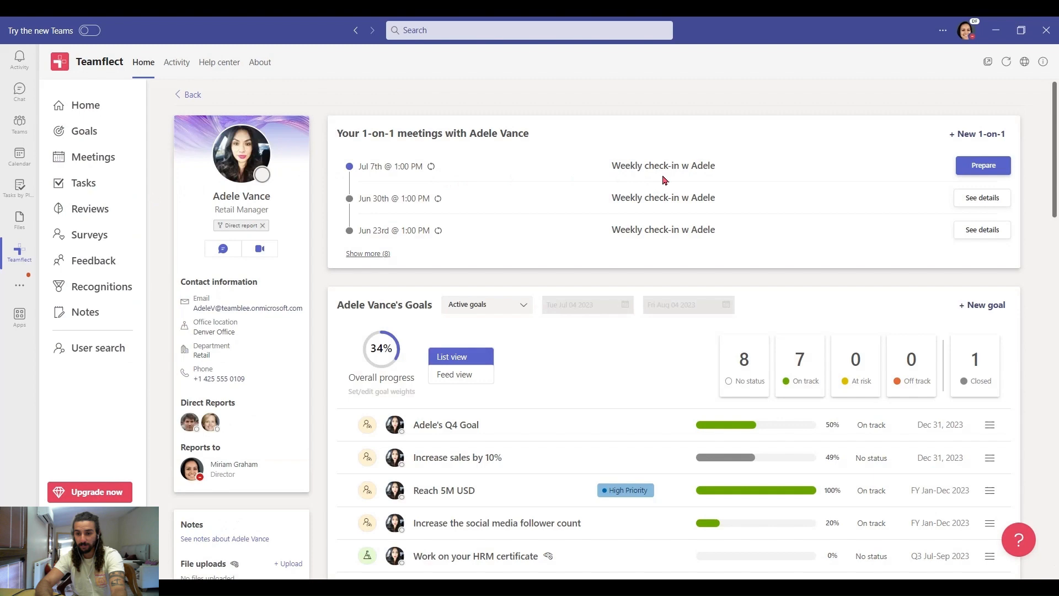
- Prepare the Jul 7th 1-on-1 with Adele Vance, viewing then closing her full goals list
left_click(982, 164)
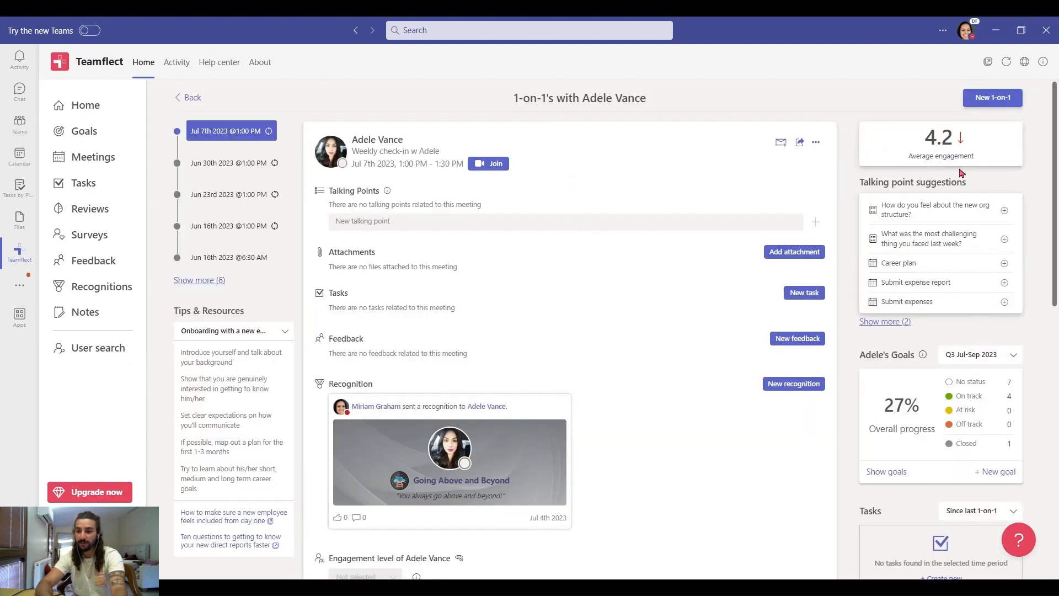
scroll("down", 3)
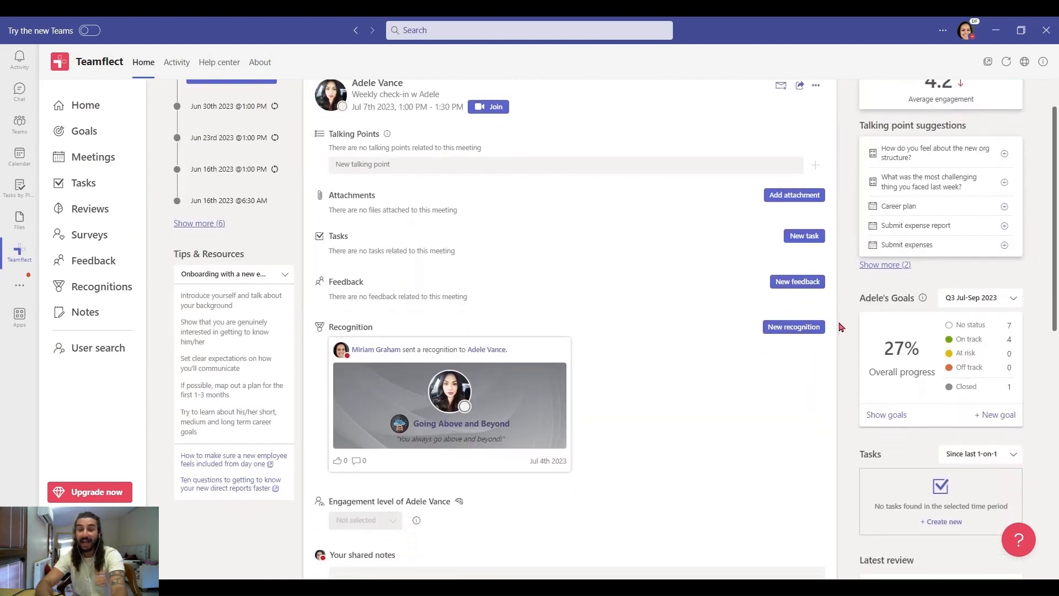
scroll("down", 3)
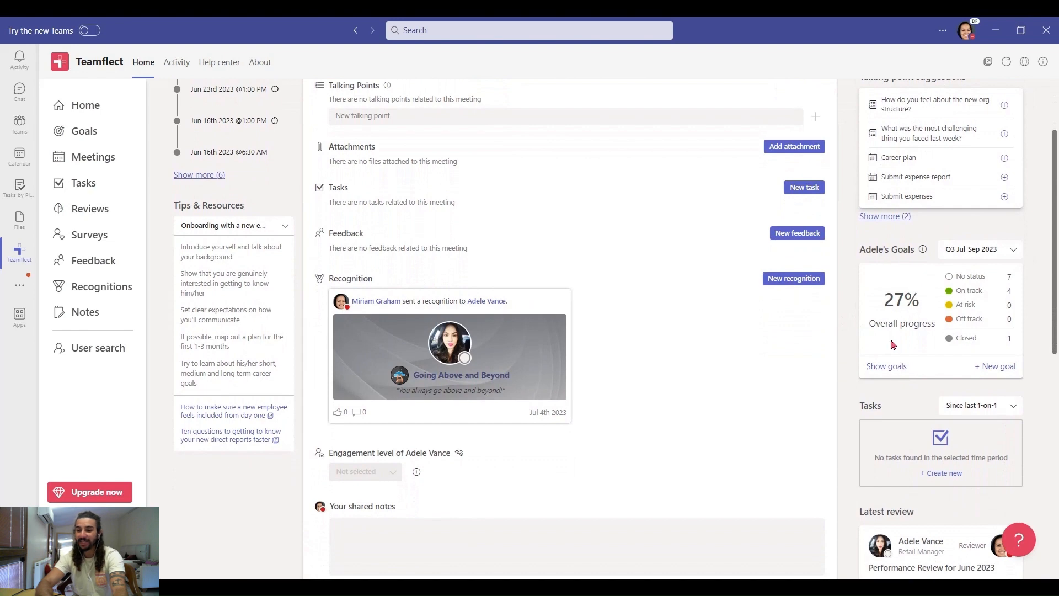
left_click(886, 365)
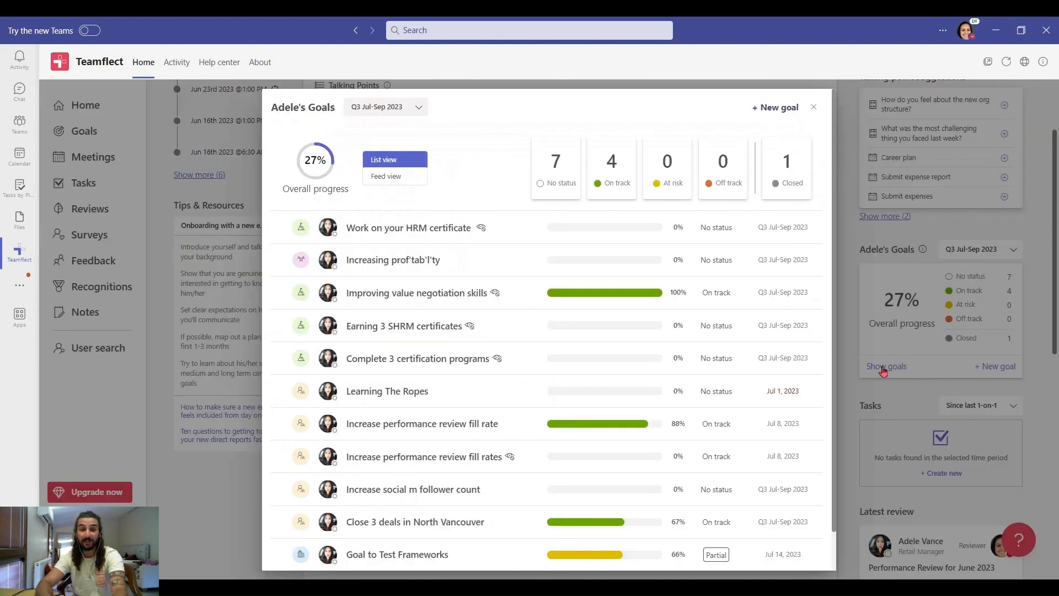
mouse_move(675, 376)
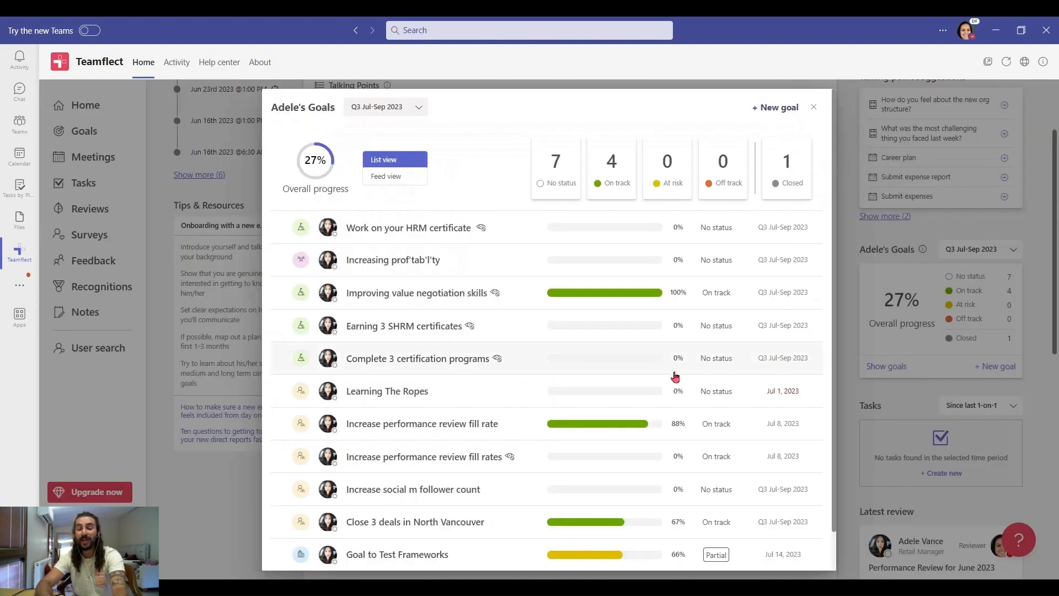
left_click(814, 107)
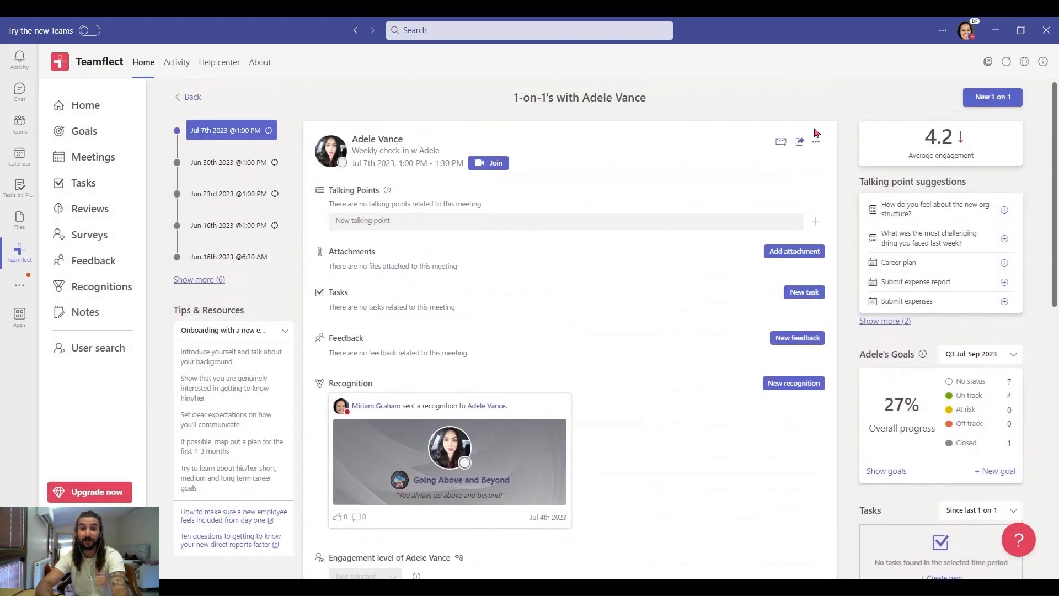
- Join the Weekly check-in w Adele with computer audio and maximize the meeting window
left_click(488, 163)
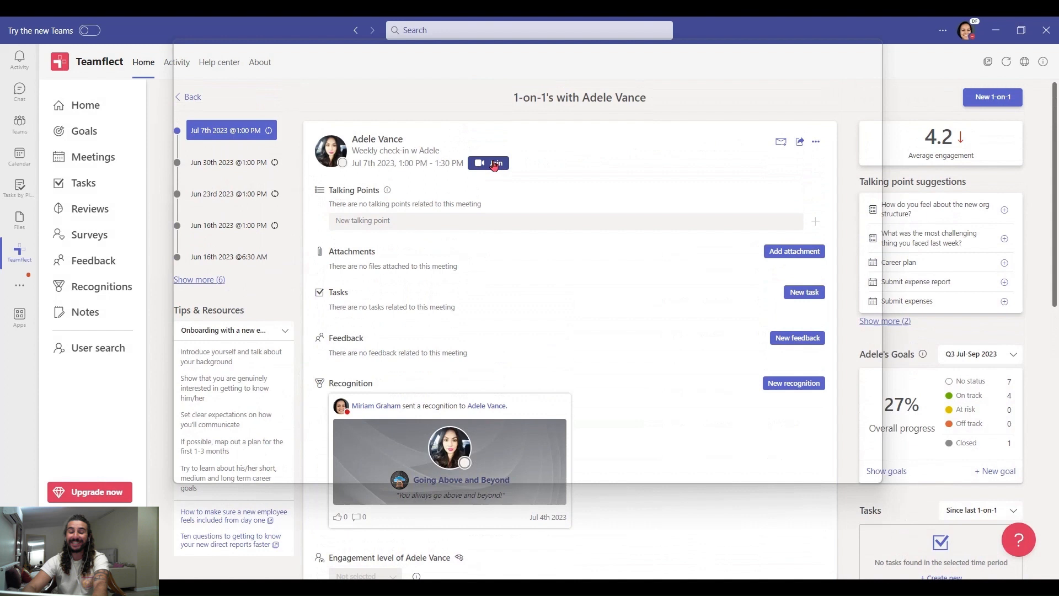
left_click(488, 163)
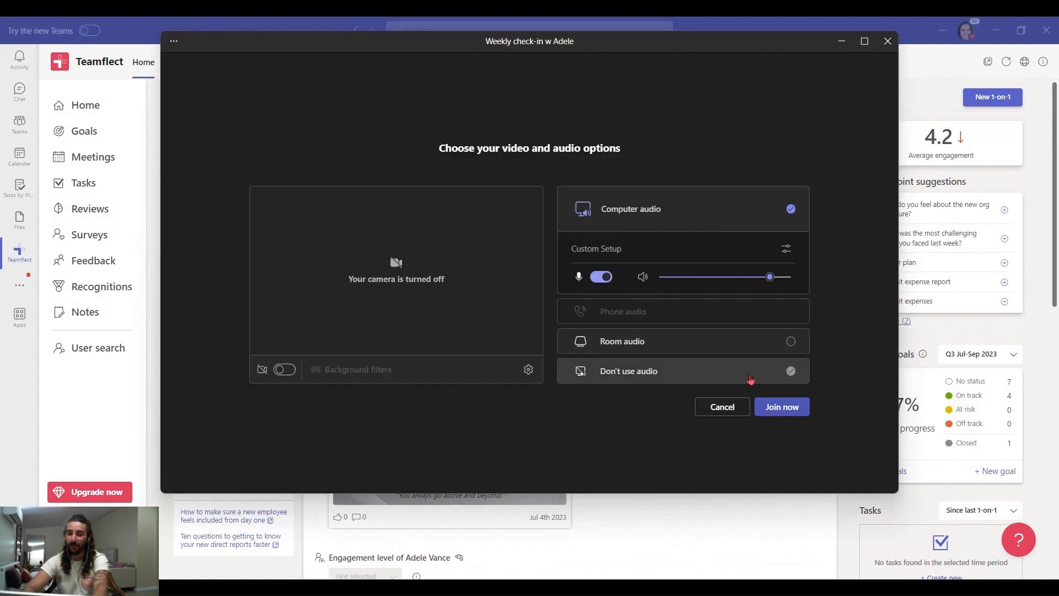
left_click(781, 407)
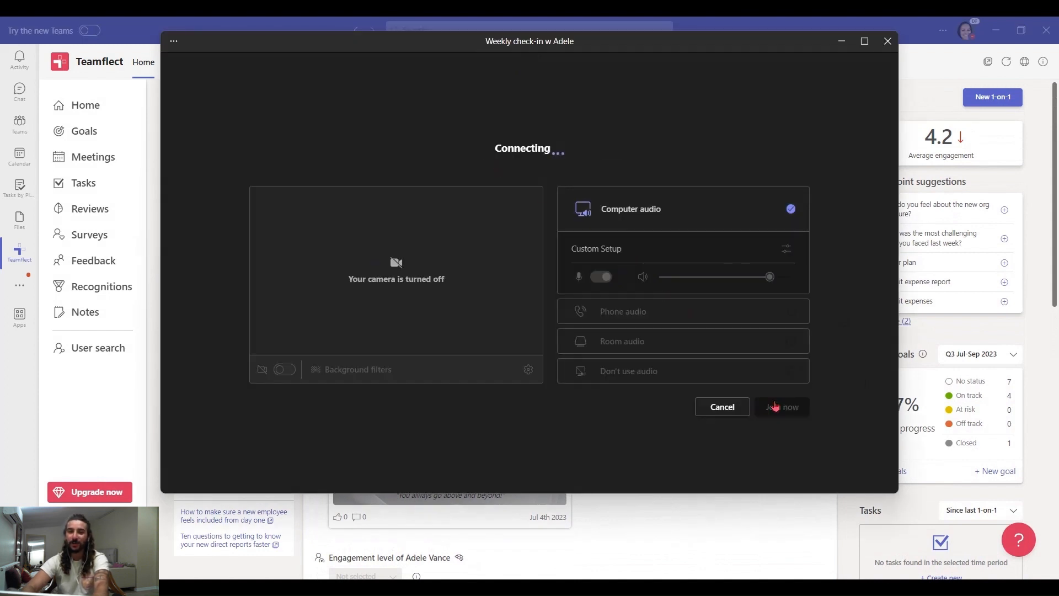
left_click(781, 407)
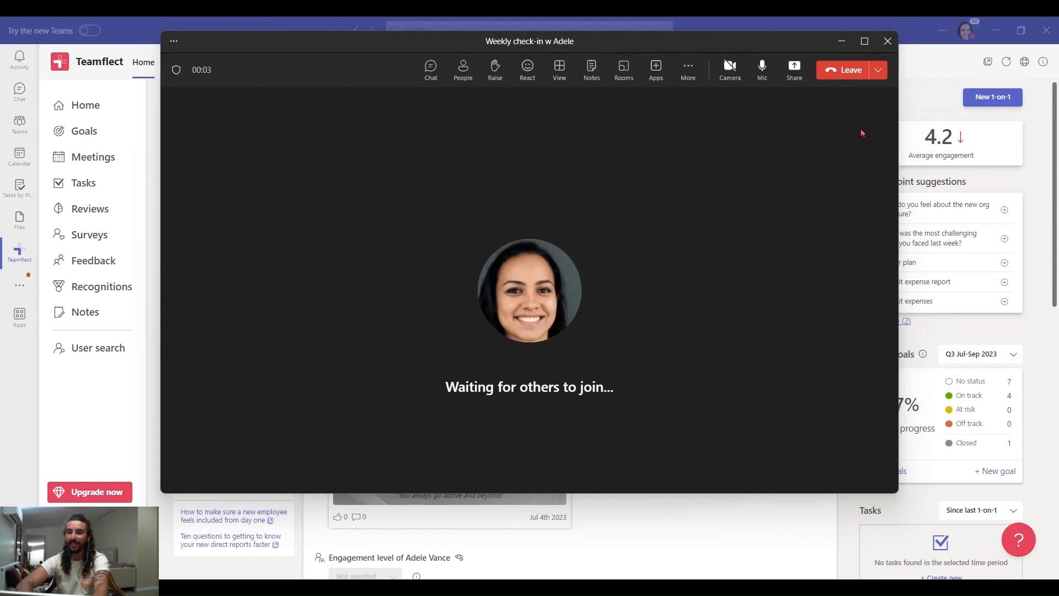
left_click(862, 41)
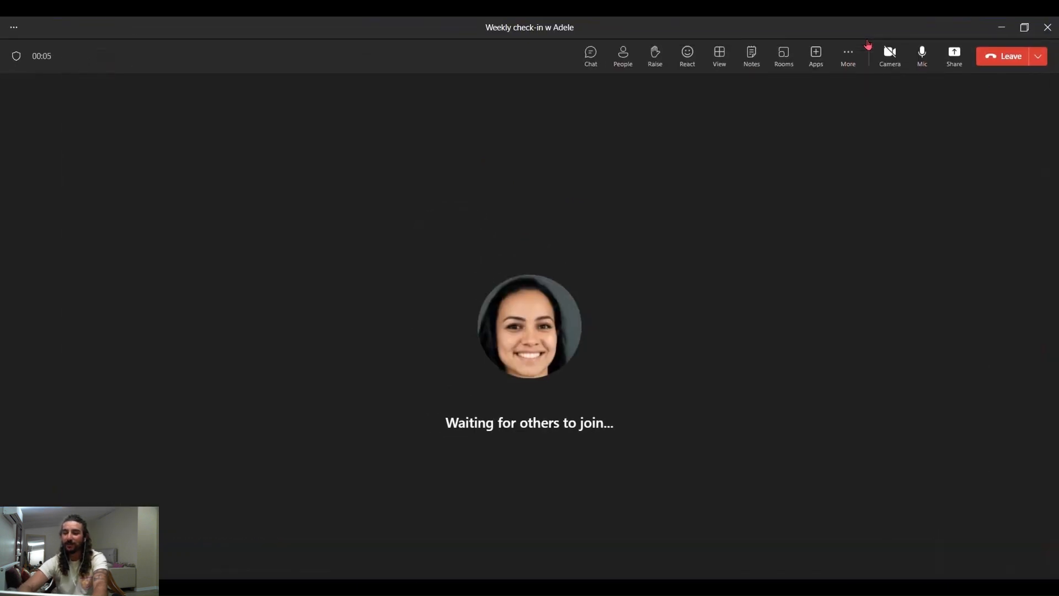
left_click(814, 55)
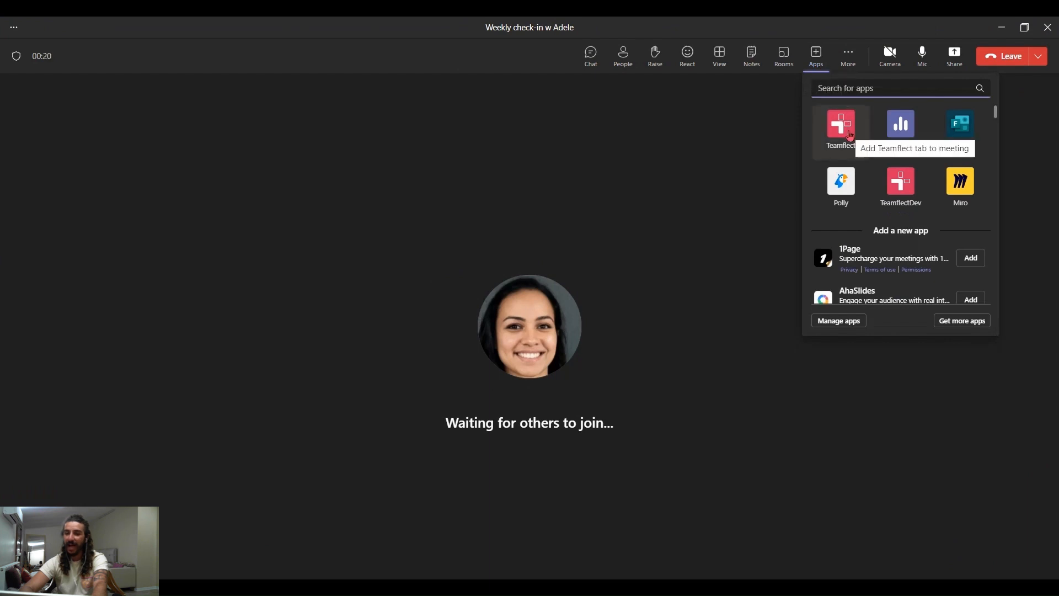
- Add Teamflect to the Weekly check-in w Adele call and view her goals at 27% progress
left_click(841, 127)
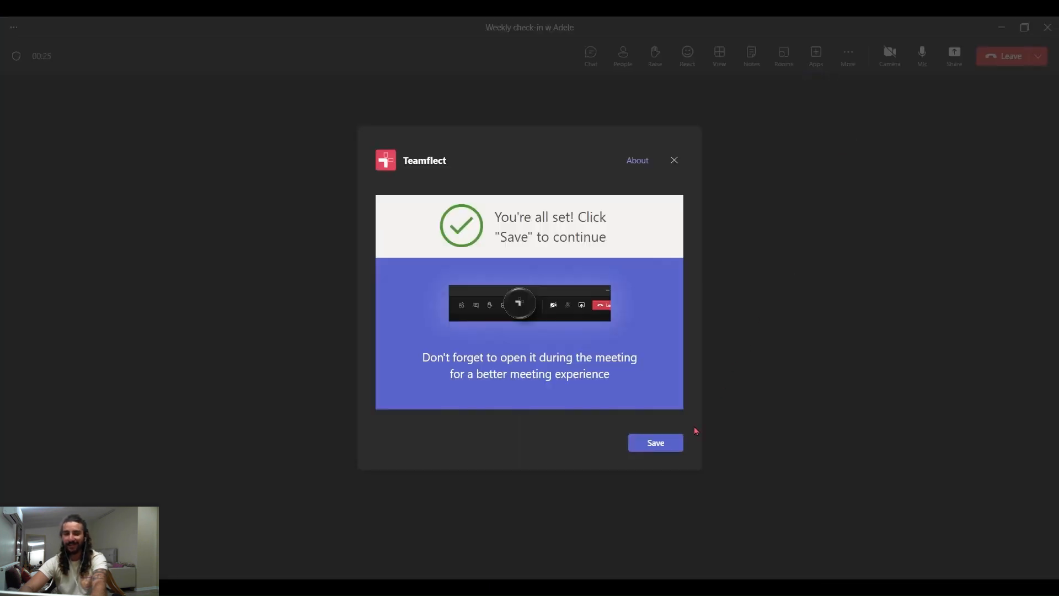
left_click(654, 443)
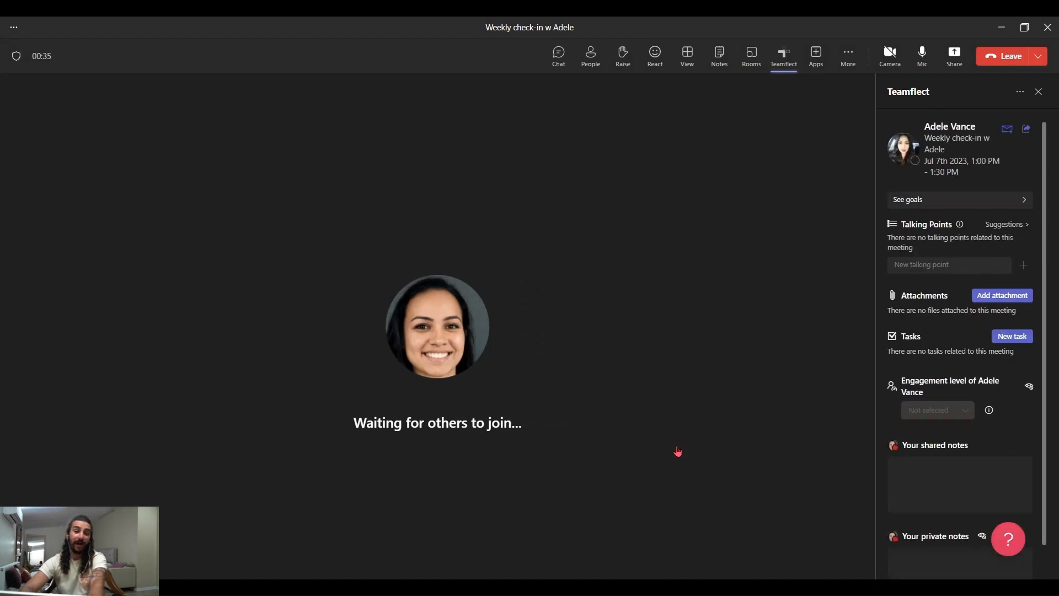
mouse_move(835, 305)
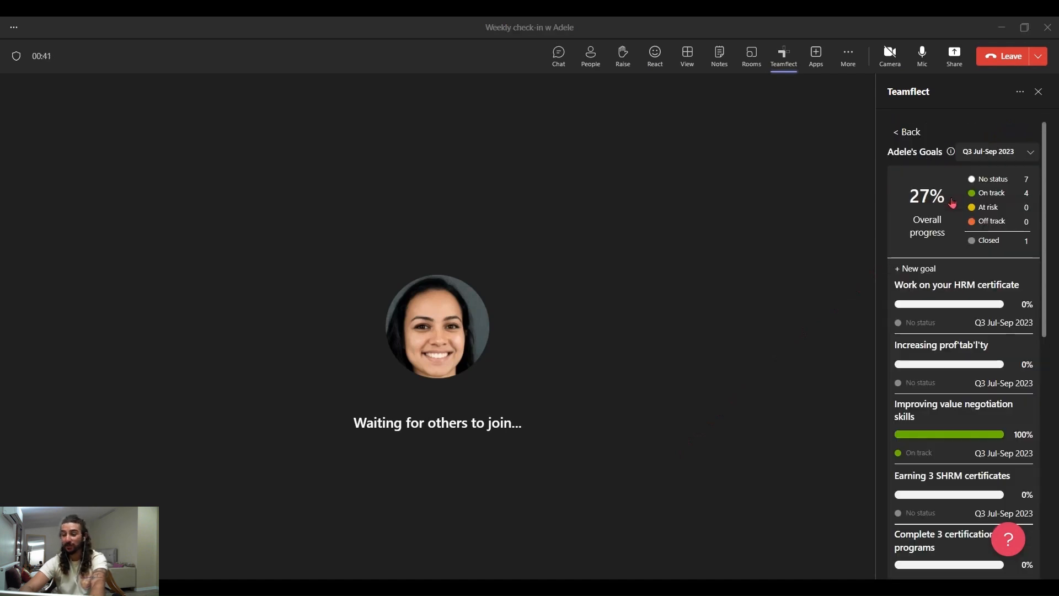
scroll("down", 3)
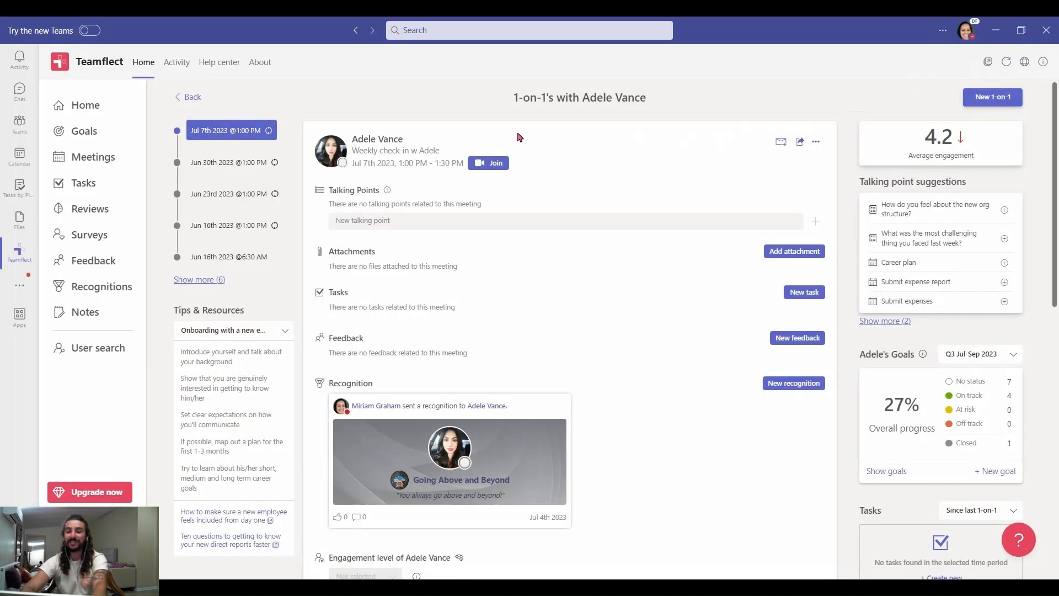
- Show the upcoming meetings list with Today collapsed and the Weekly team meeting visible
left_click(93, 156)
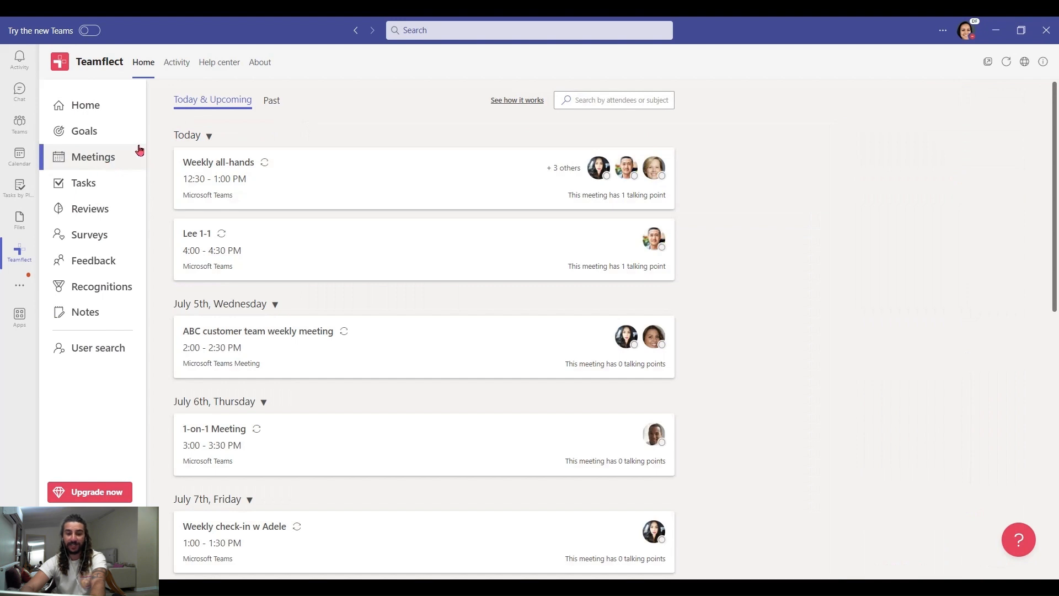
left_click(208, 135)
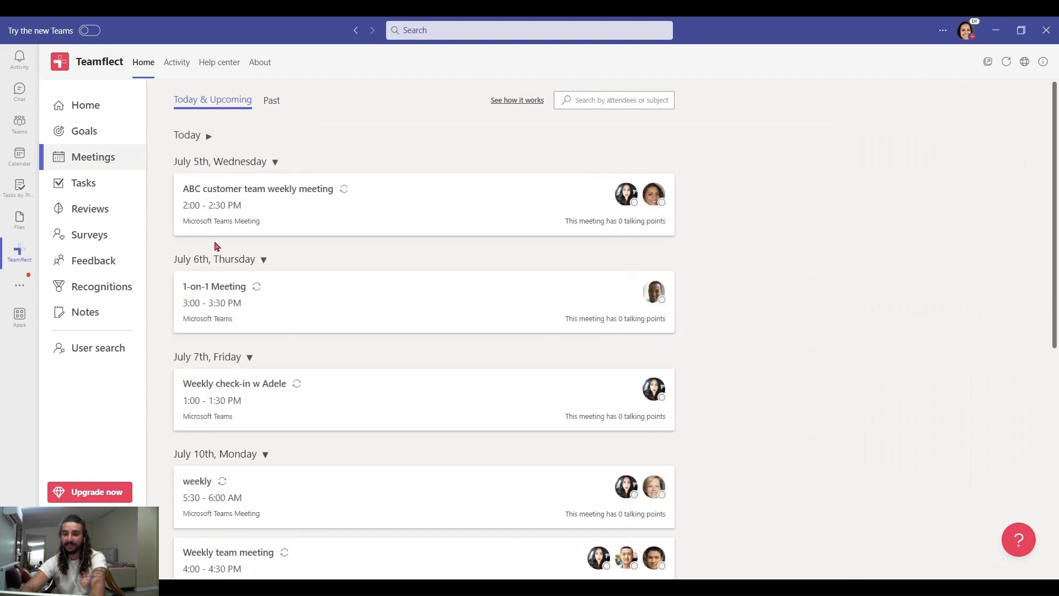
scroll("down", 3)
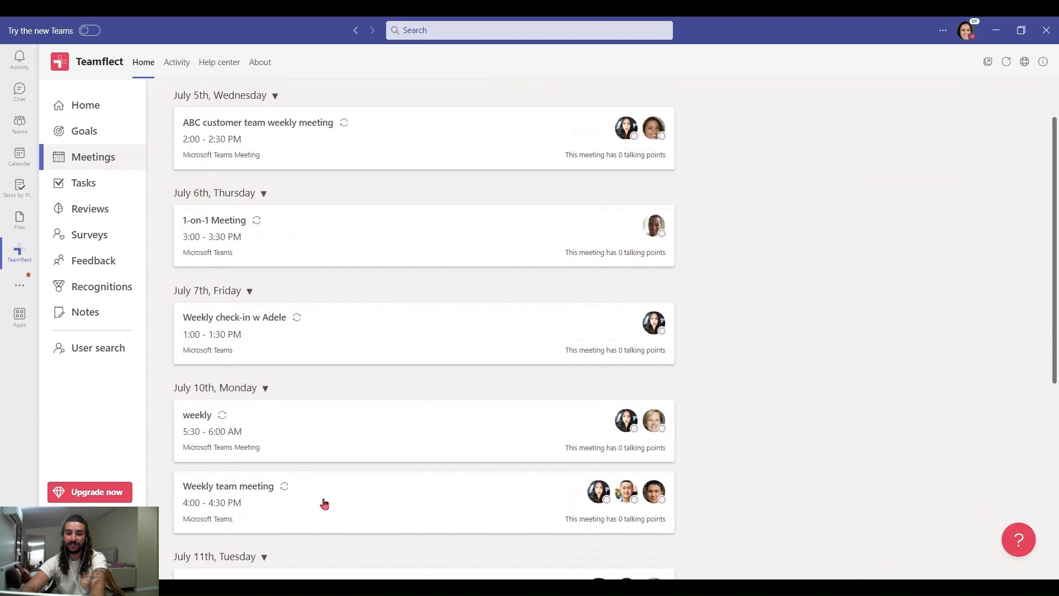
- View the Weekly team meeting's participant goals: seven goals at 32% overall progress
left_click(229, 485)
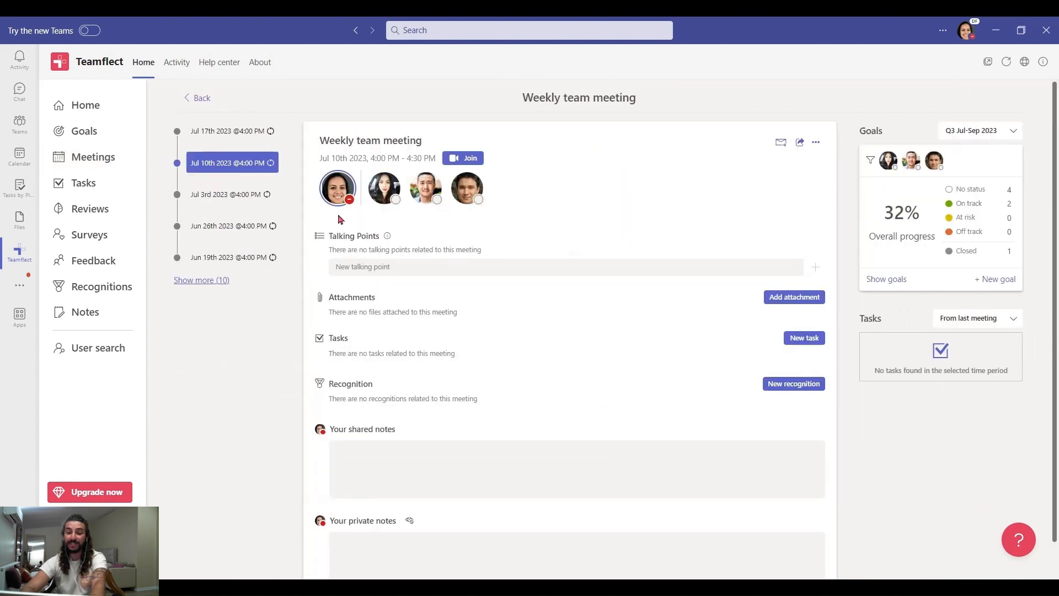
mouse_move(498, 221)
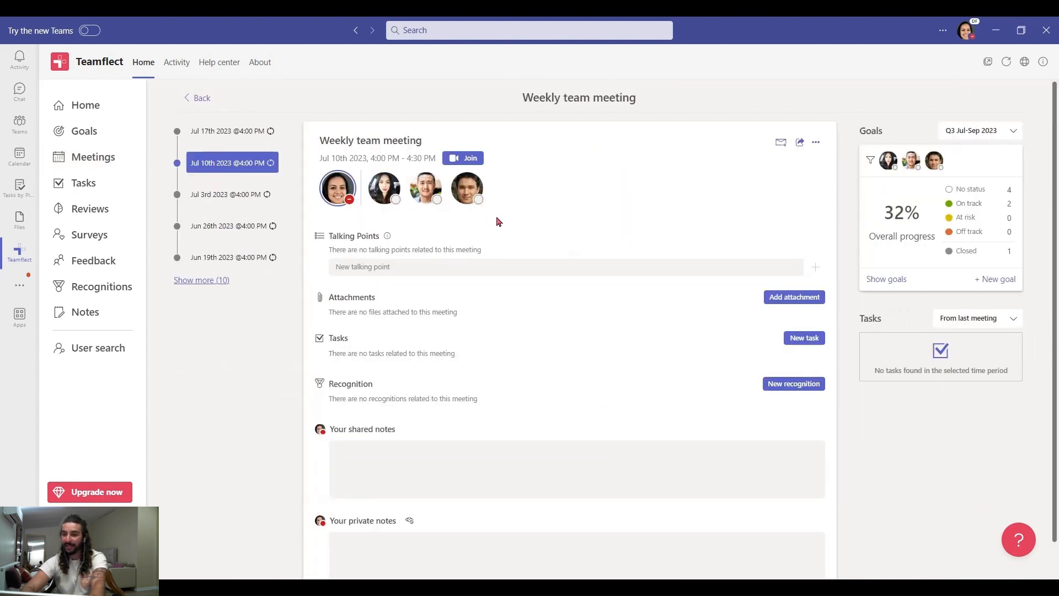
mouse_move(886, 279)
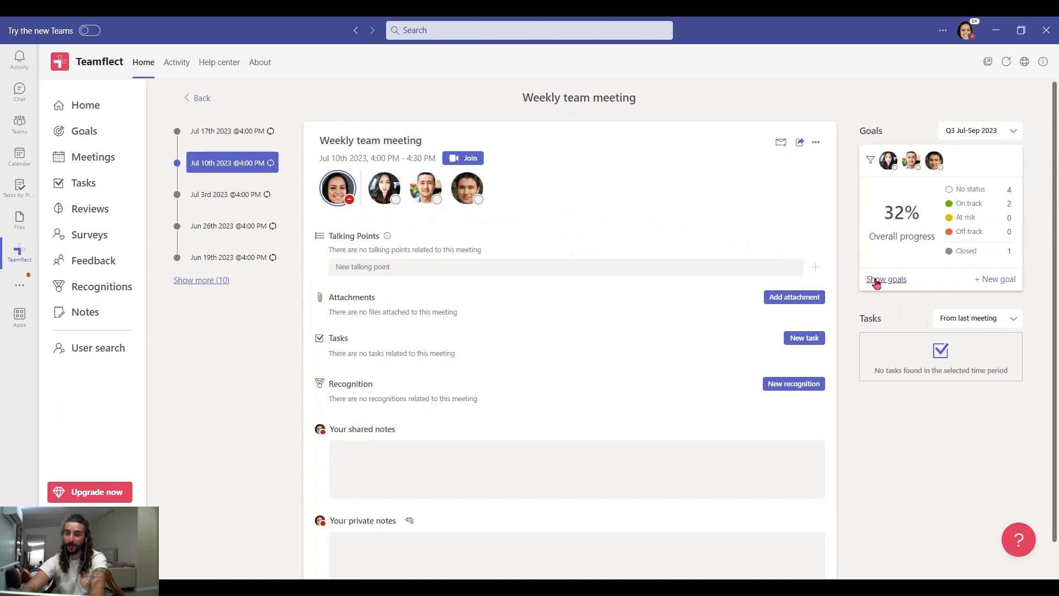
left_click(886, 278)
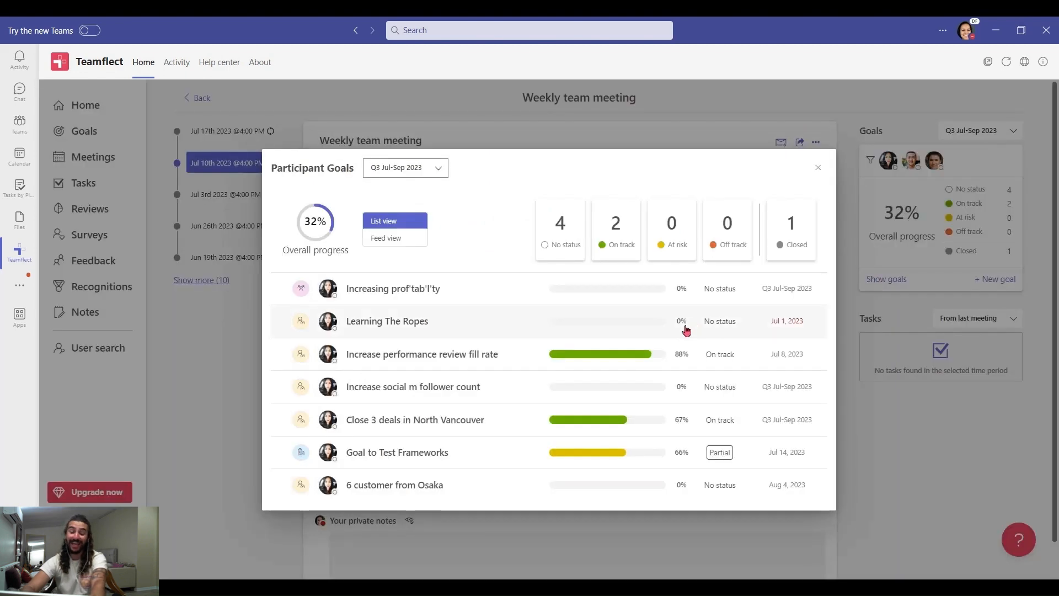
mouse_move(796, 200)
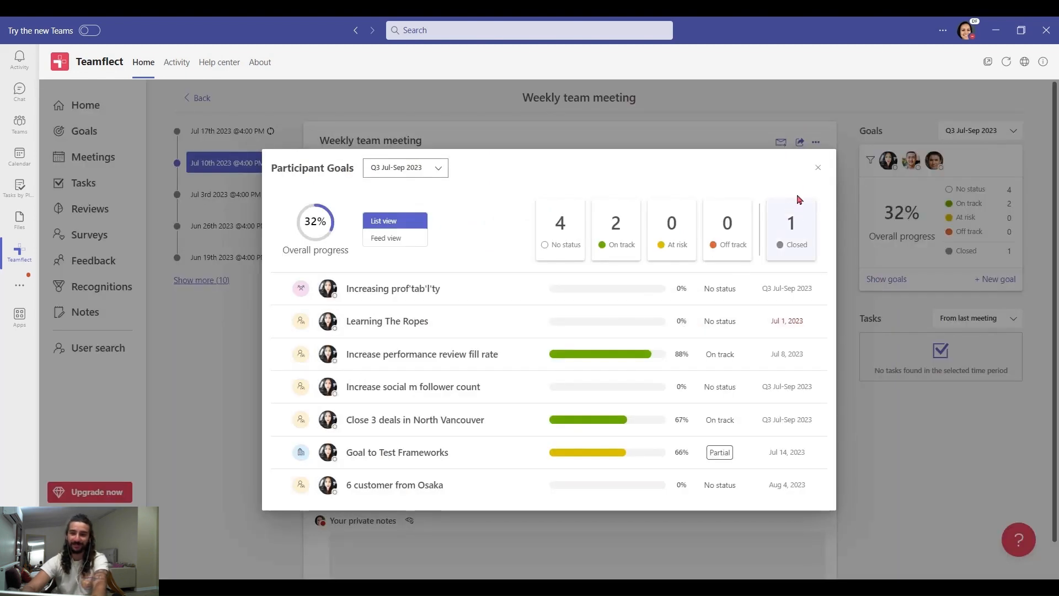